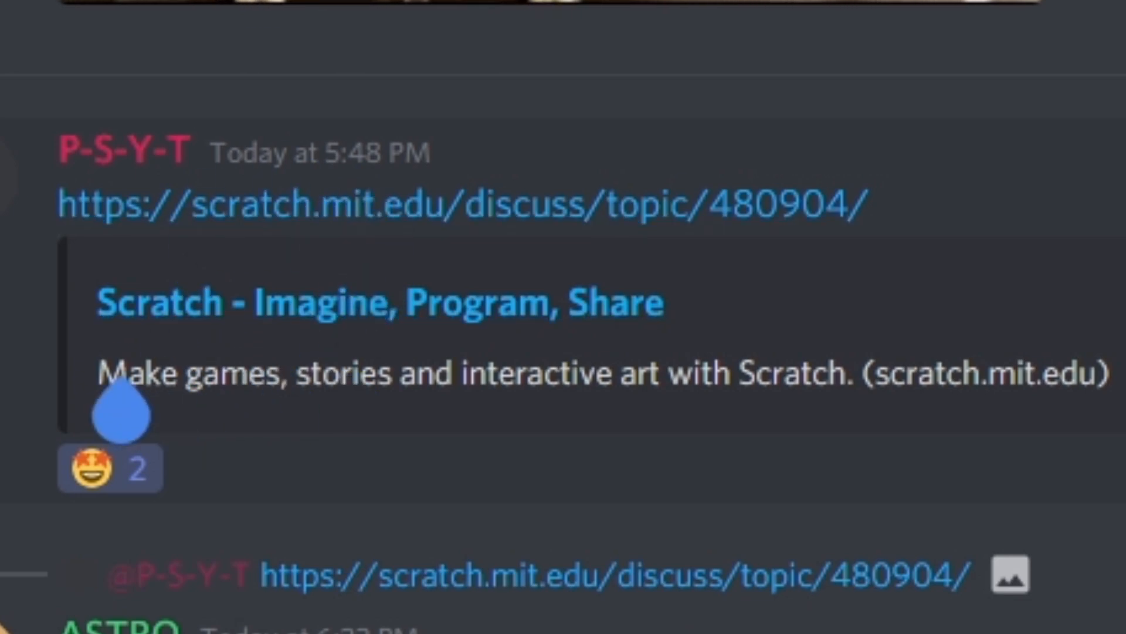
mouse_move(377, 154)
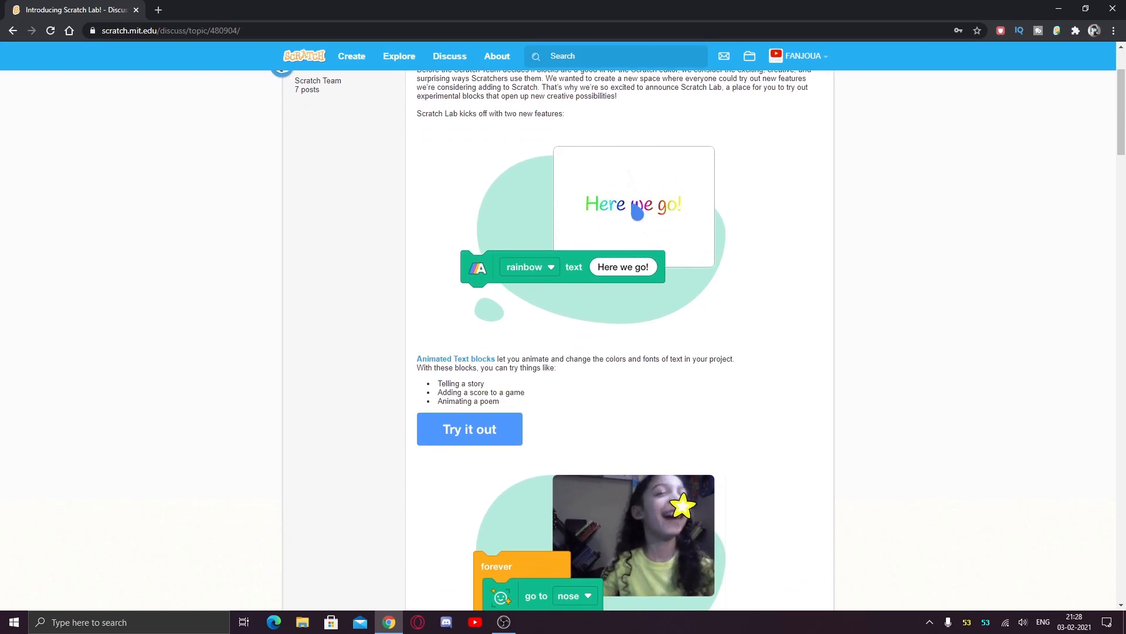
Scroll through the Introducing Scratch Lab post and launch the Animated Text blocks experiment.
scroll("down", 3)
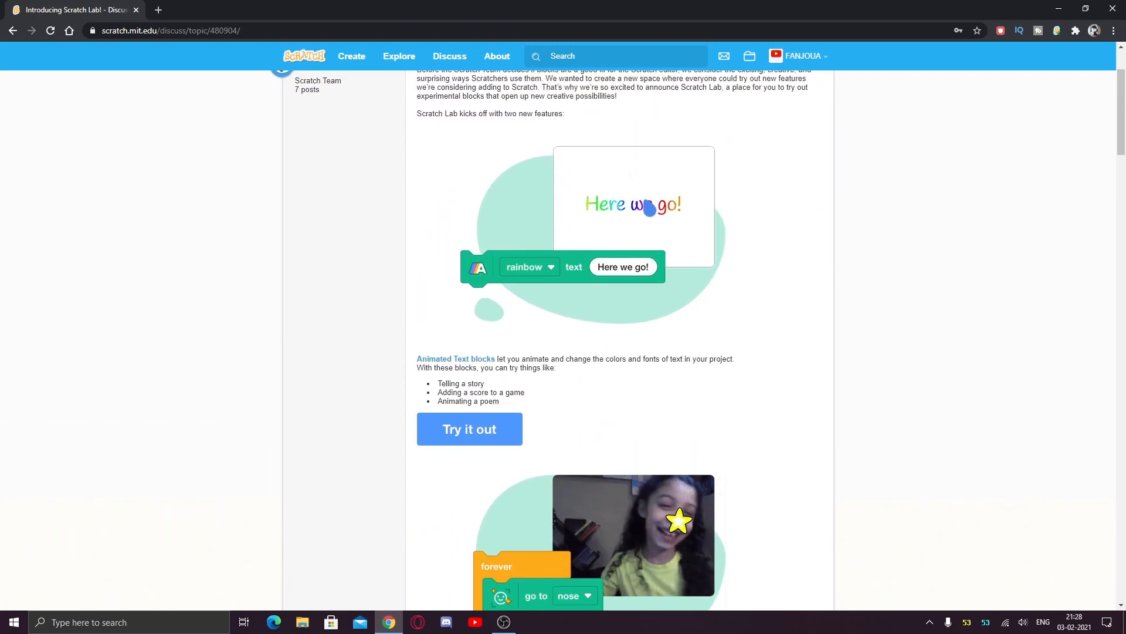
scroll("down", 3)
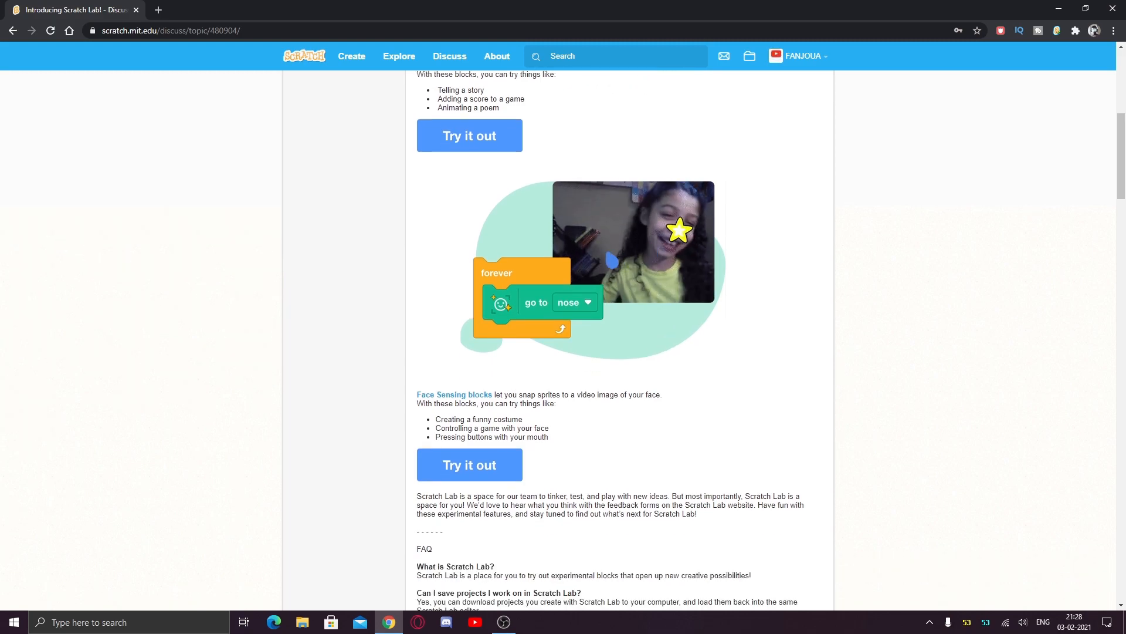
scroll("down", 3)
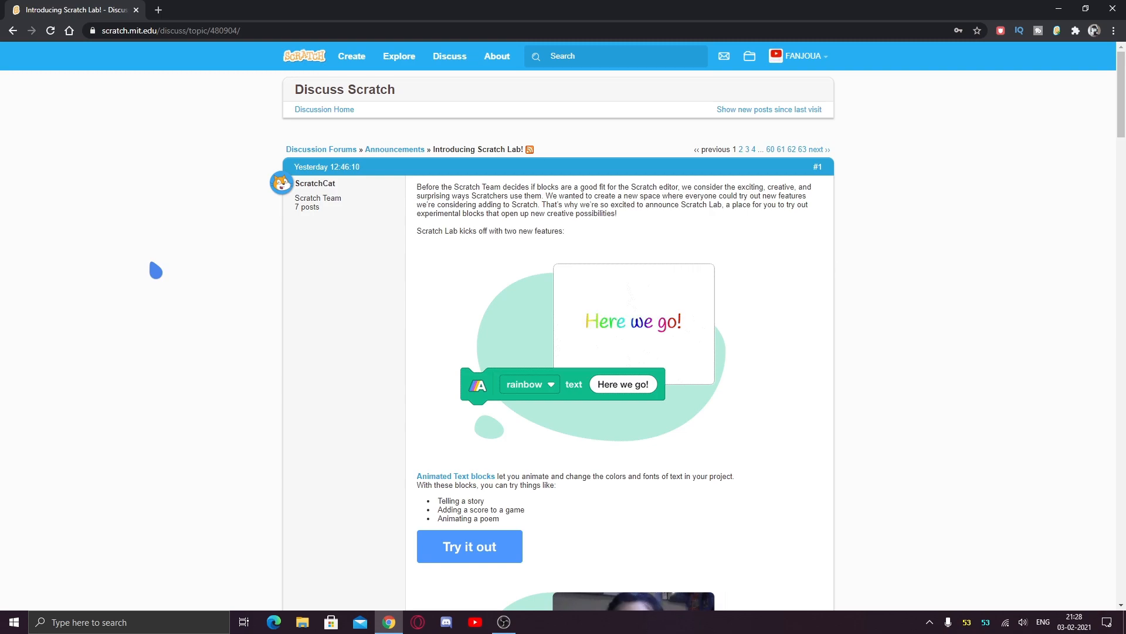
scroll("down", 3)
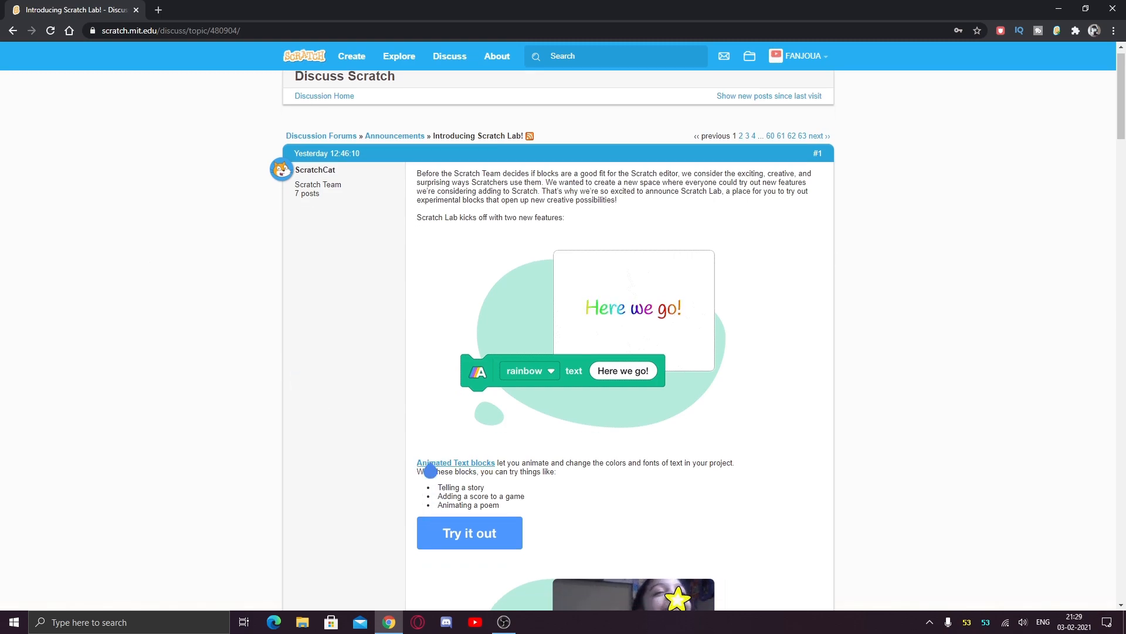
scroll("down", 3)
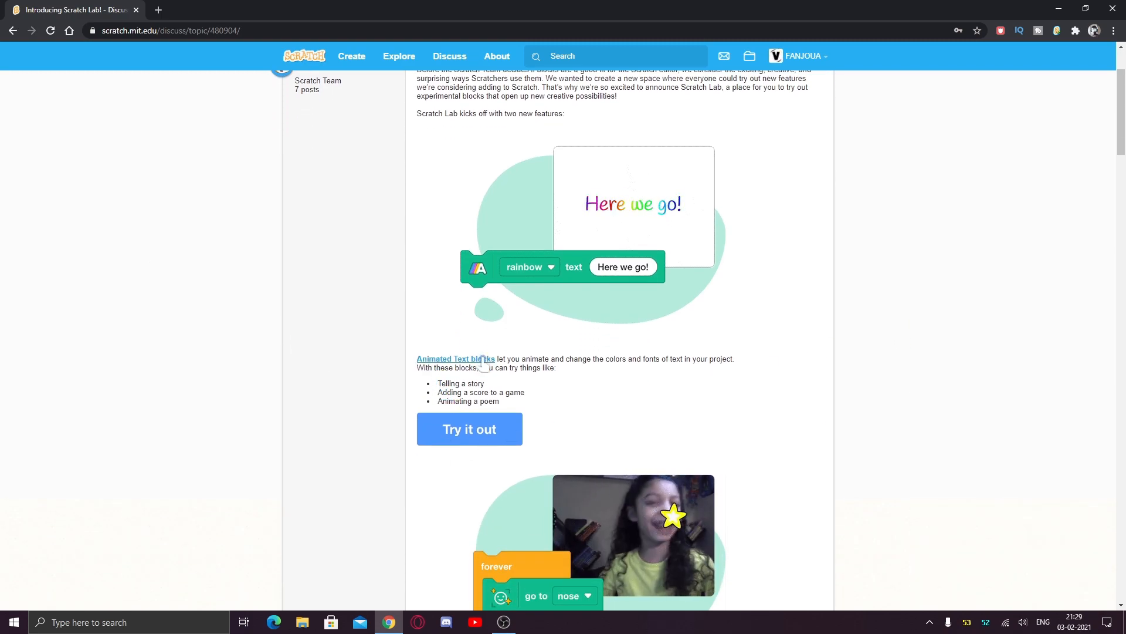
left_click(469, 429)
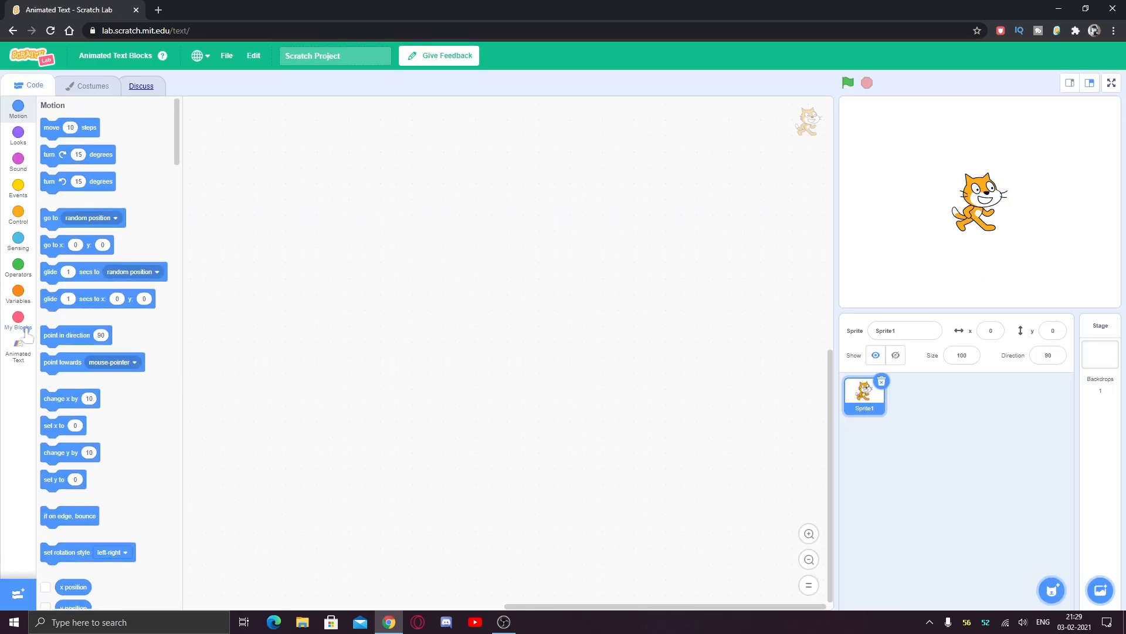
Show the Animated Text block category and close the extra scratch.mit.edu tab.
left_click(18, 351)
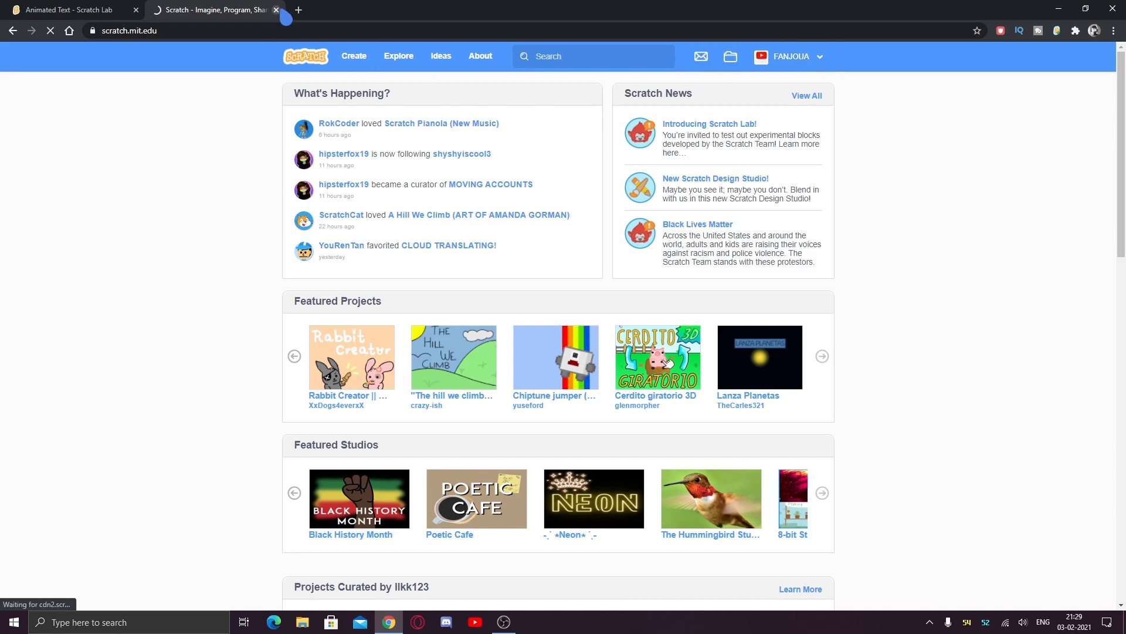
left_click(68, 9)
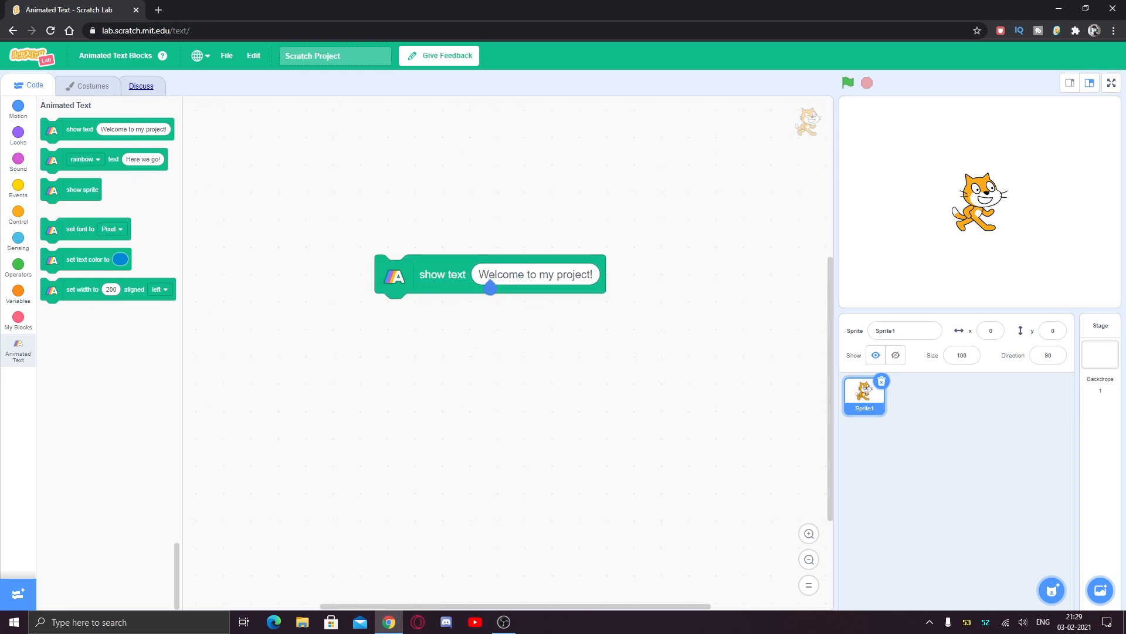
Run the show text block to display 'Welcome to my project!' on the stage.
left_click(442, 275)
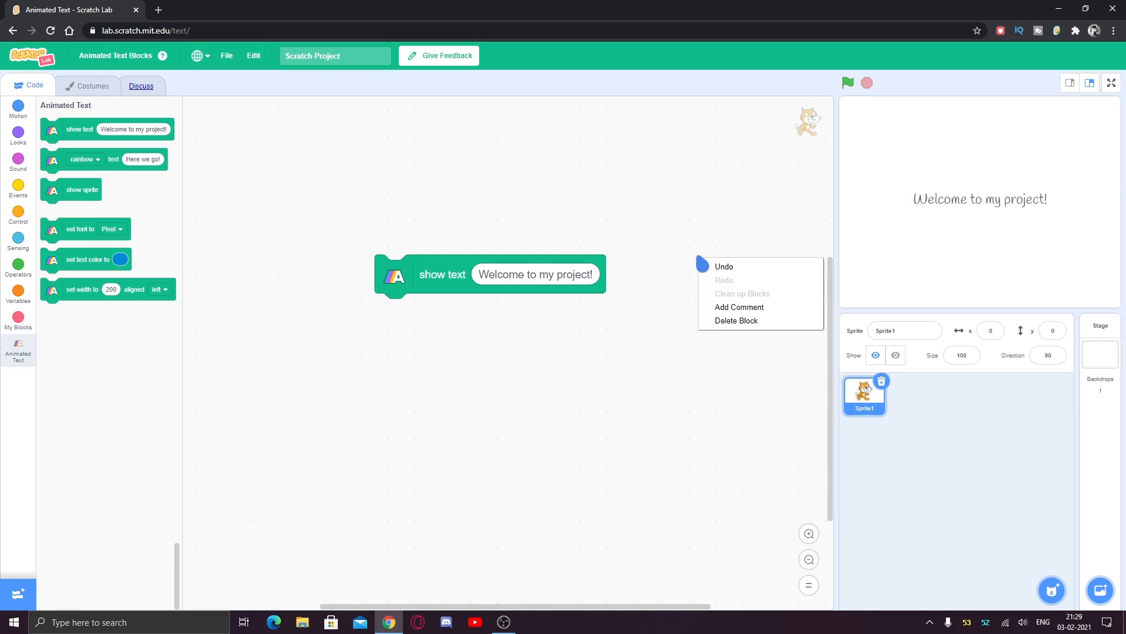
left_click(866, 82)
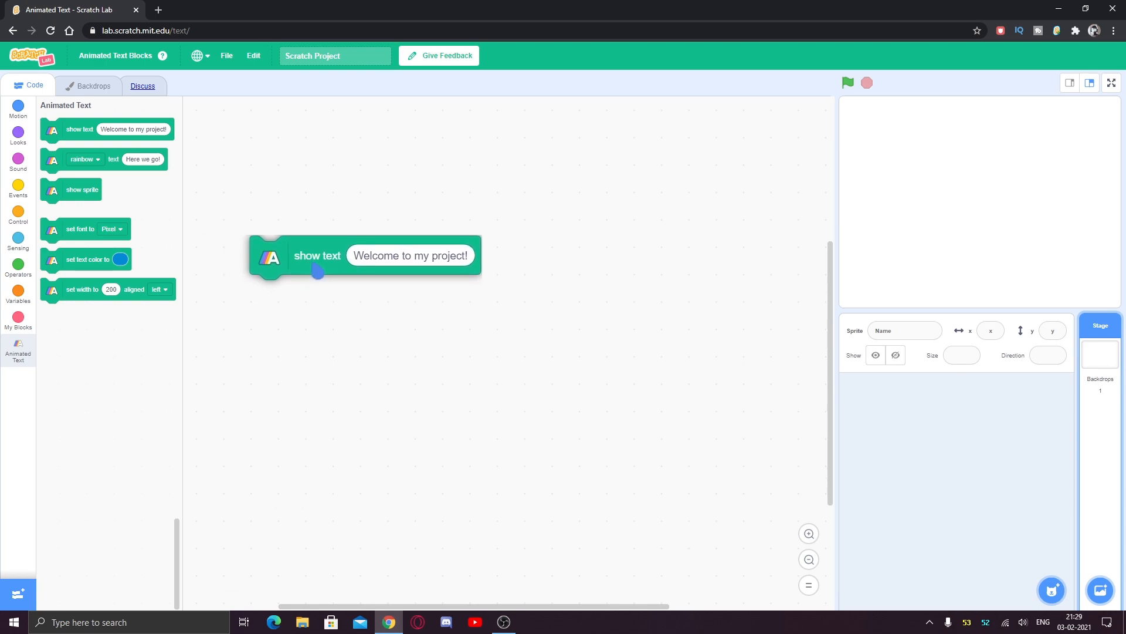
Add the rainbow 'Here we go!' text block and play its animation.
left_click(18, 137)
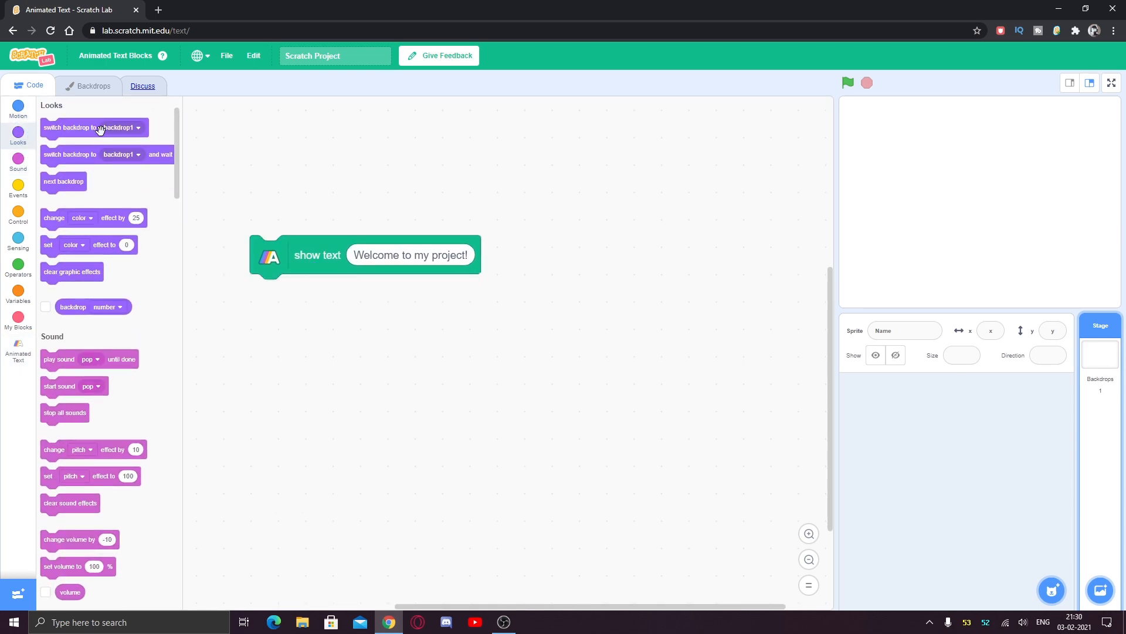
left_click(17, 352)
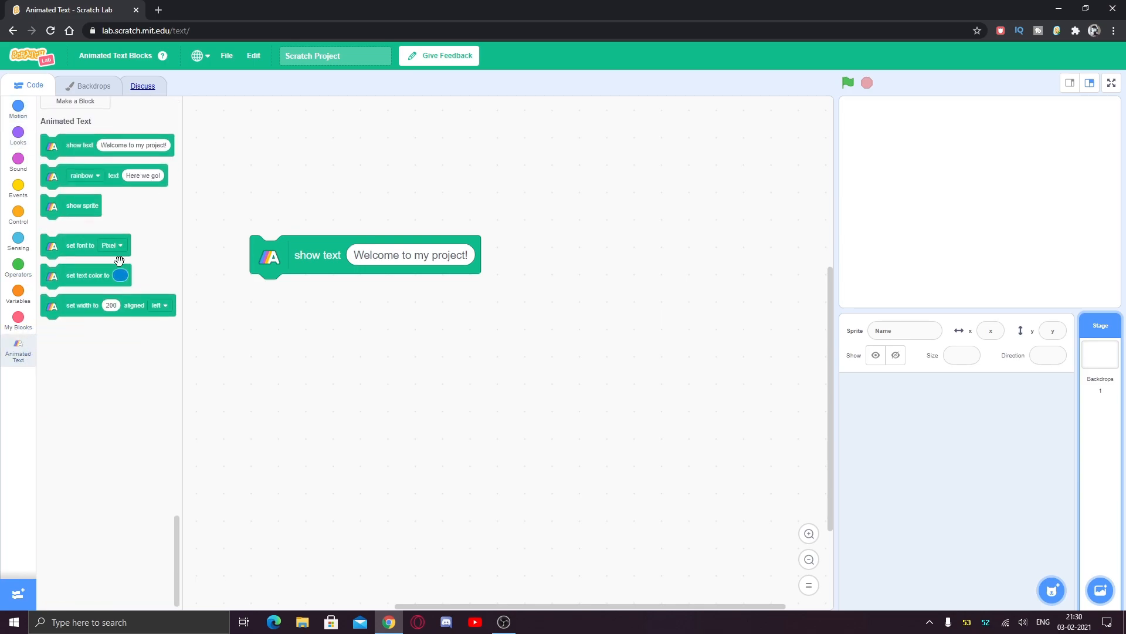
left_click(364, 271)
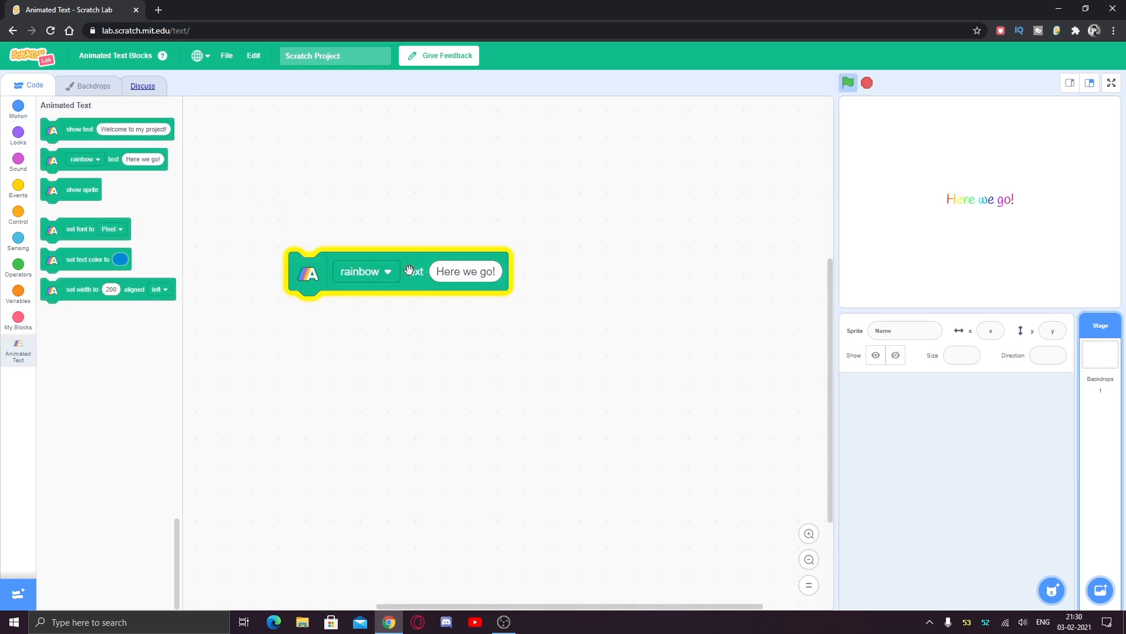
left_click(1110, 83)
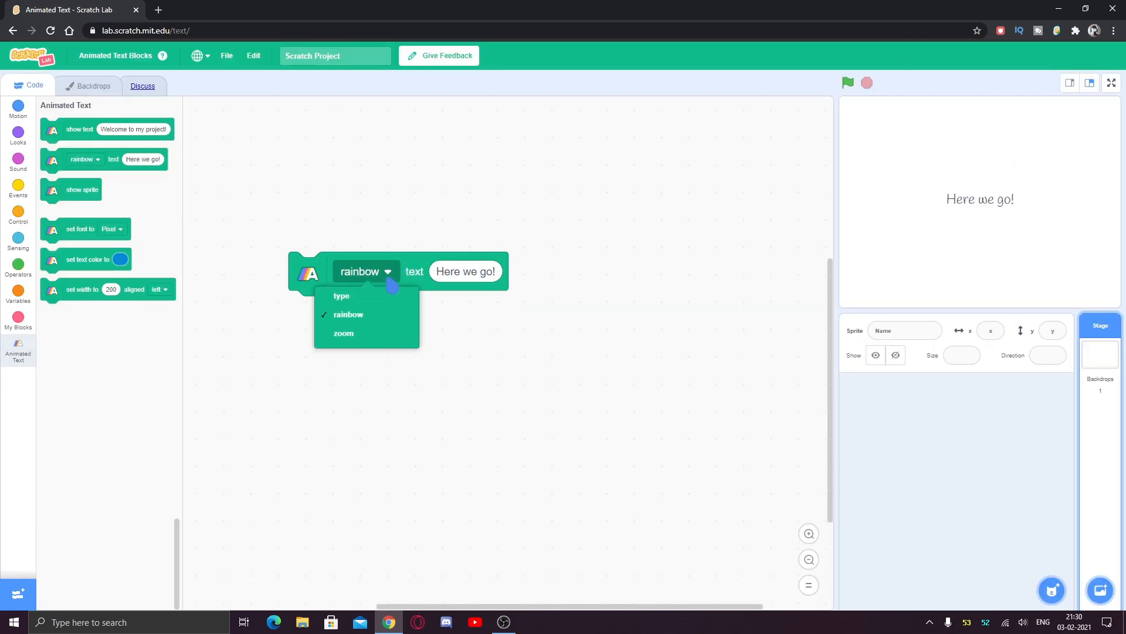
Switch the text animation to type, then zoom, and replay it.
left_click(341, 295)
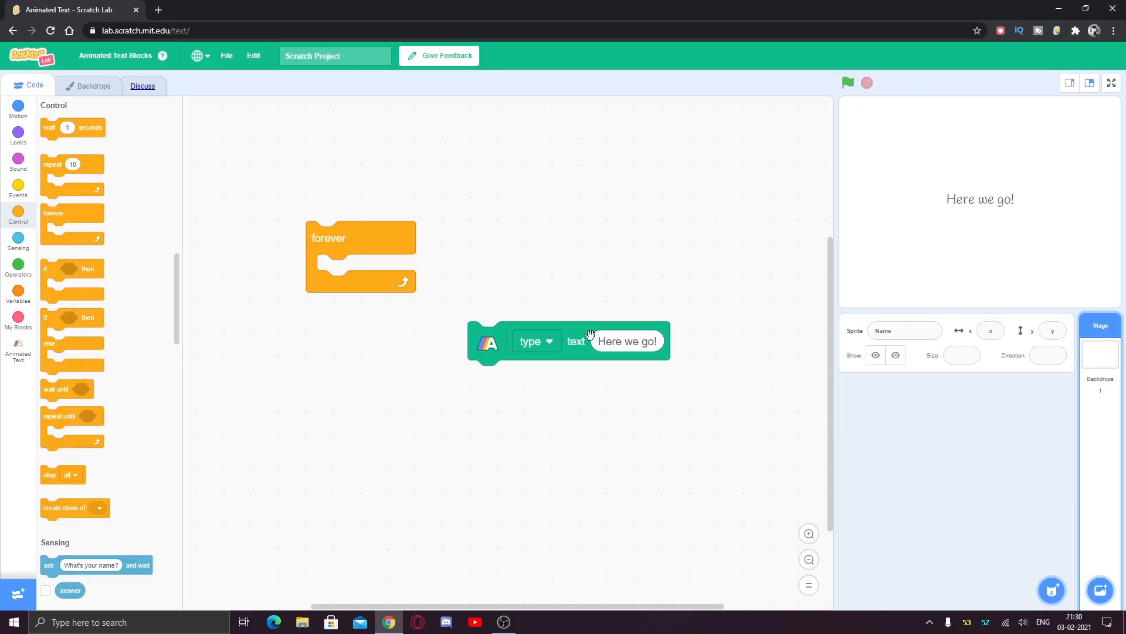
left_click(535, 340)
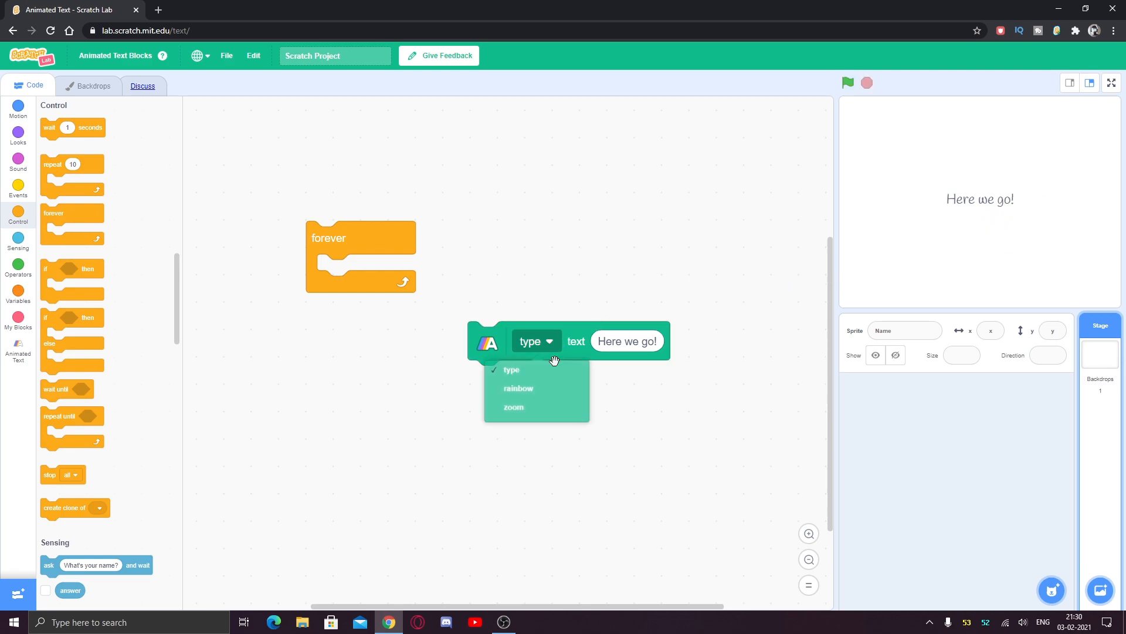
left_click(514, 407)
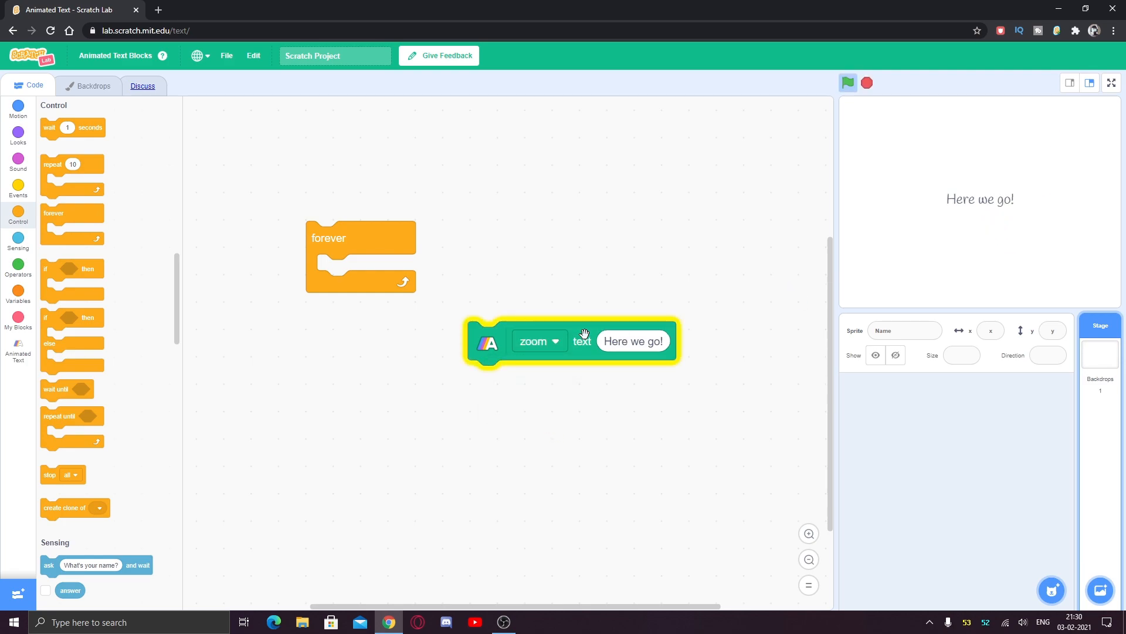
left_click(632, 340)
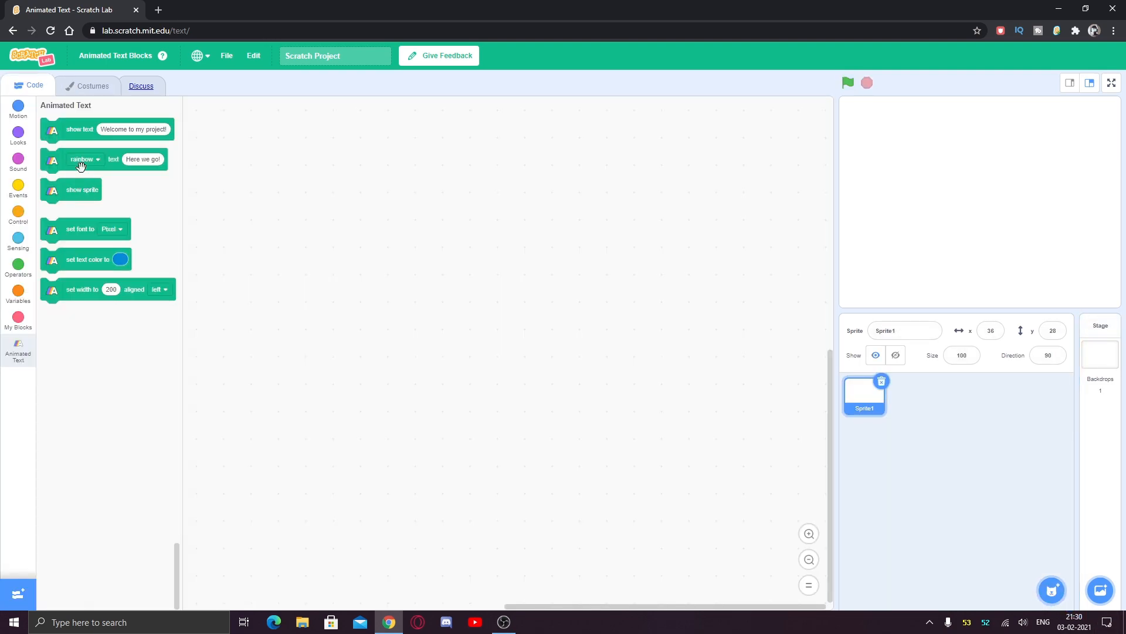
Add a show sprite block, close the stray DevTools window, and centre Sprite1 at (0, 0).
left_click_drag(105, 159, 620, 317)
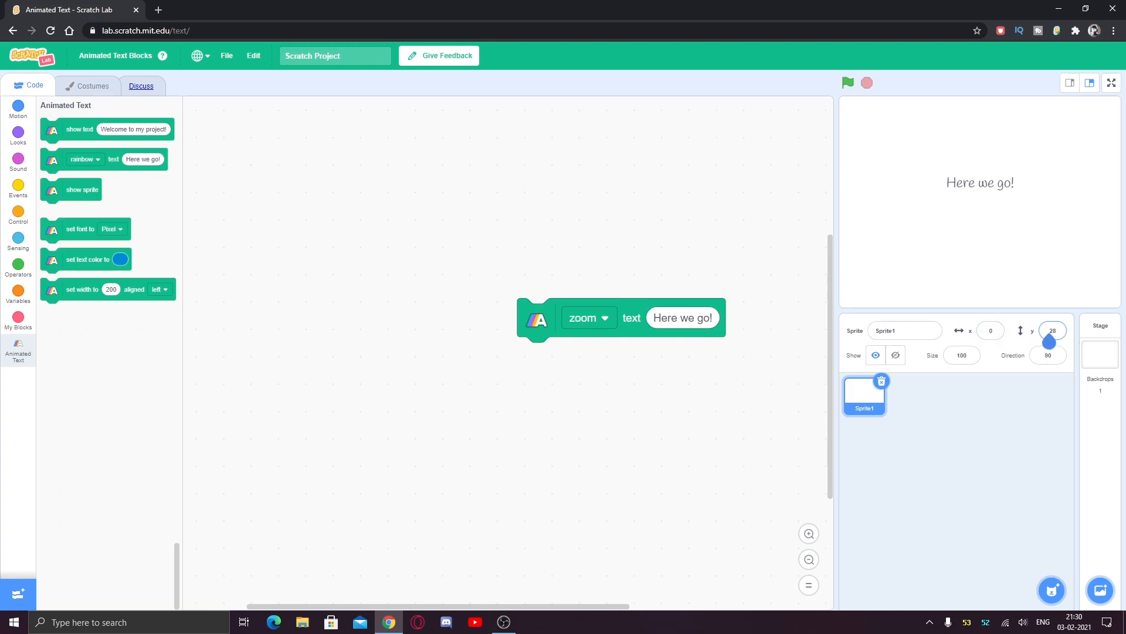
key("F12")
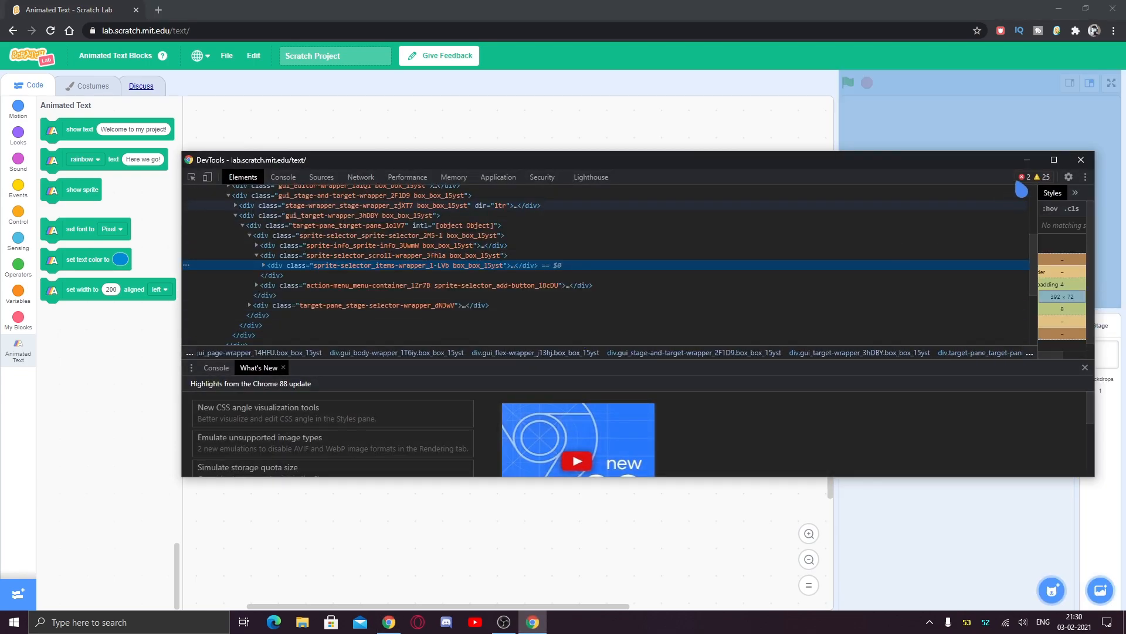
left_click(1080, 159)
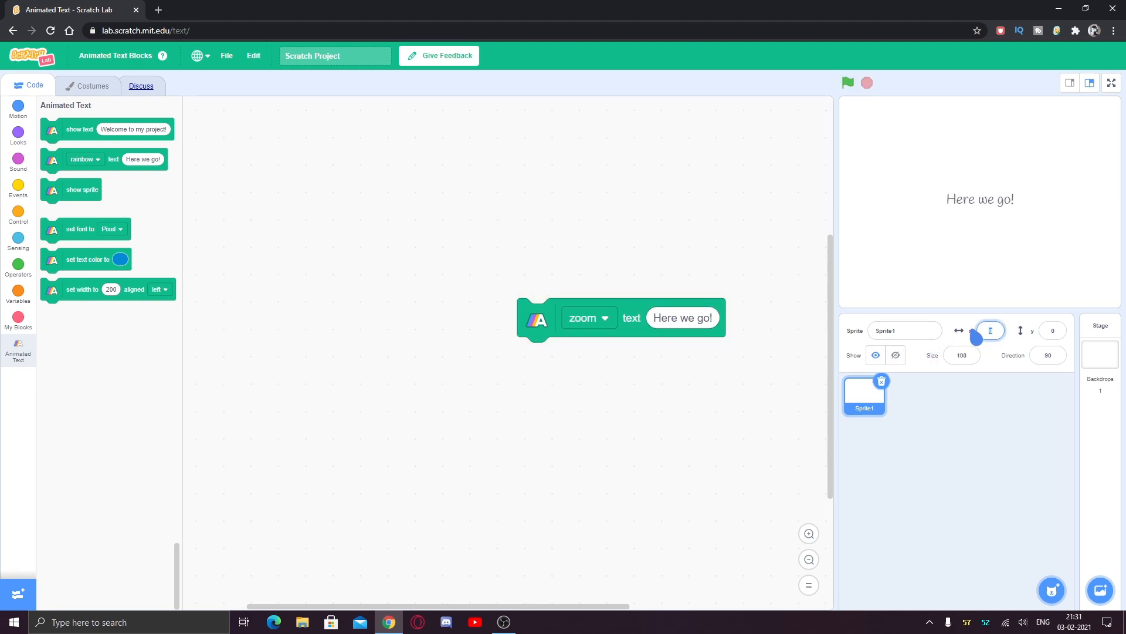
left_click(848, 83)
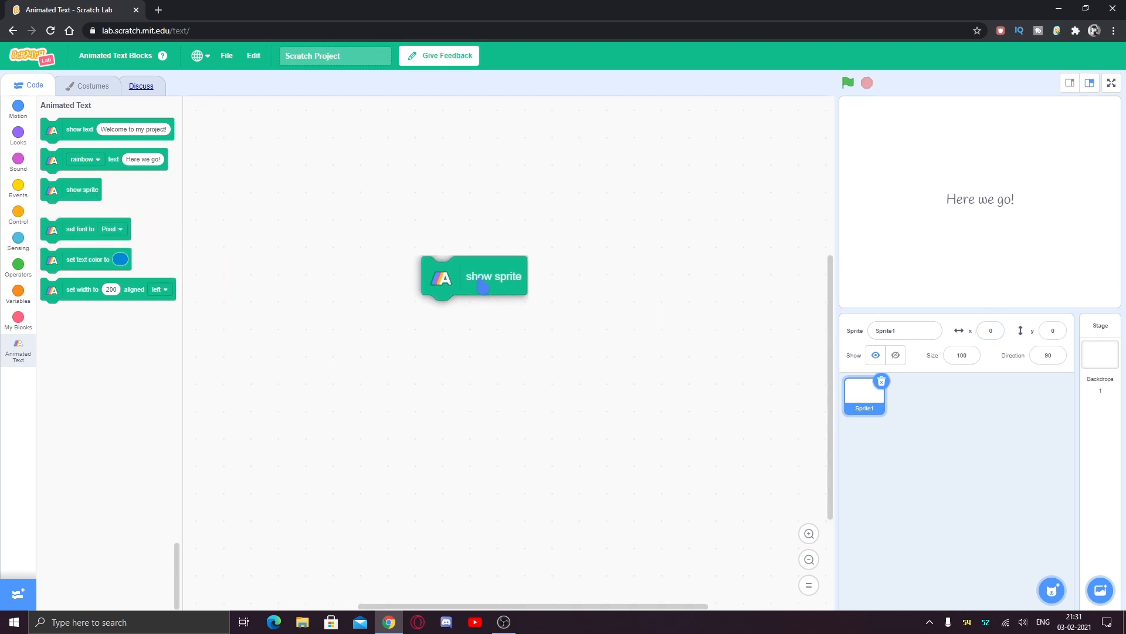
Run the show sprite block to clear the text from the stage.
left_click(895, 354)
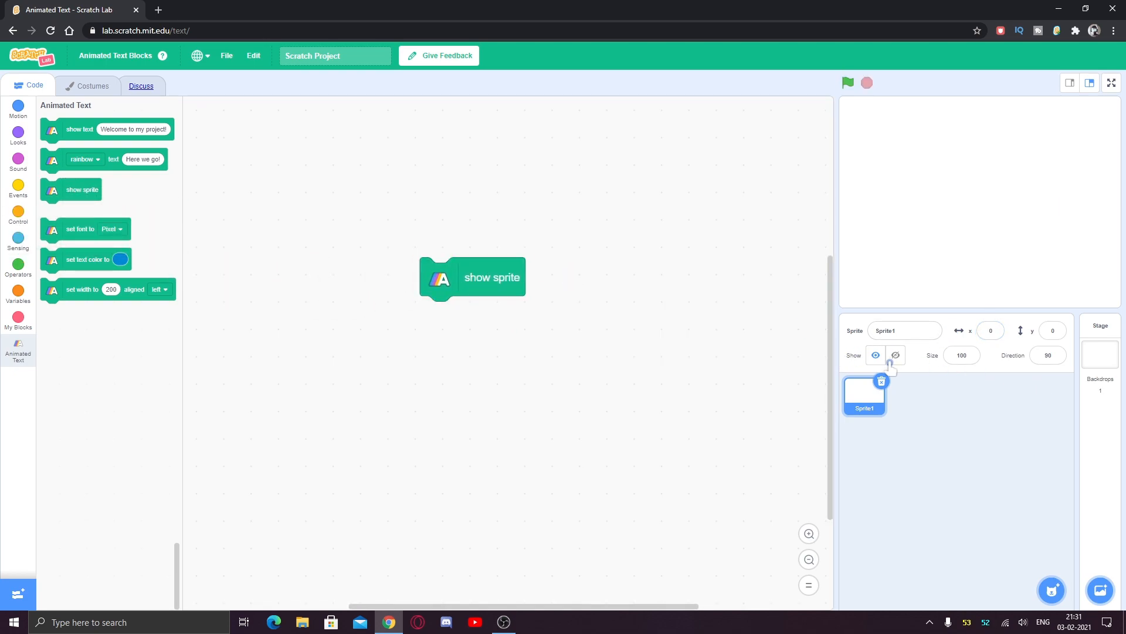
left_click(895, 355)
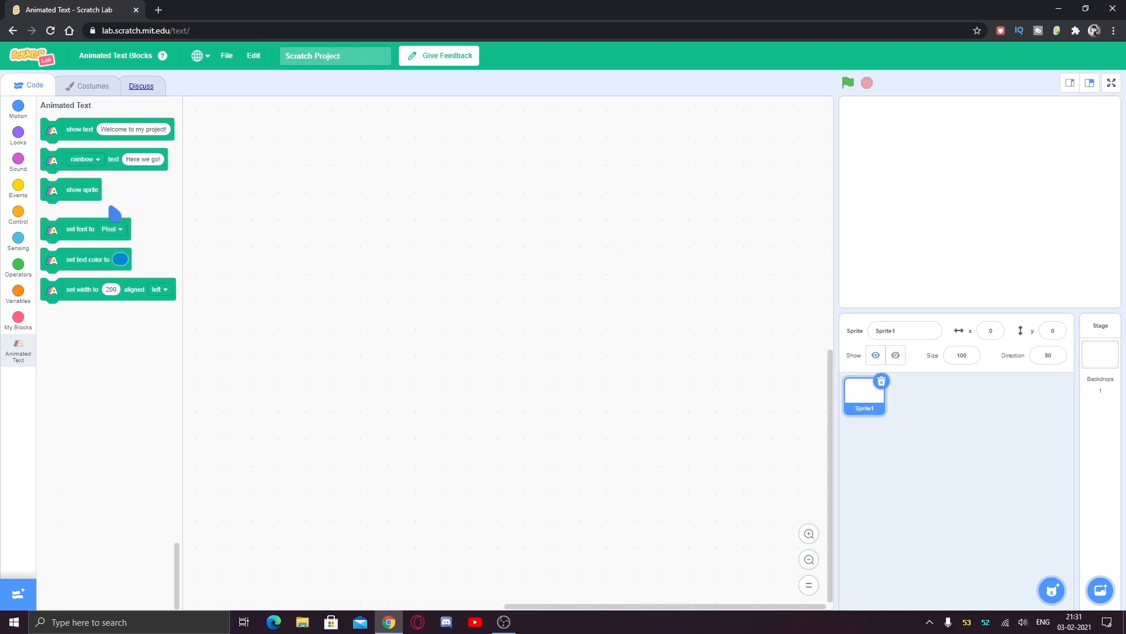
Add a set font block and set it to Sans Serif.
left_click_drag(80, 229, 451, 275)
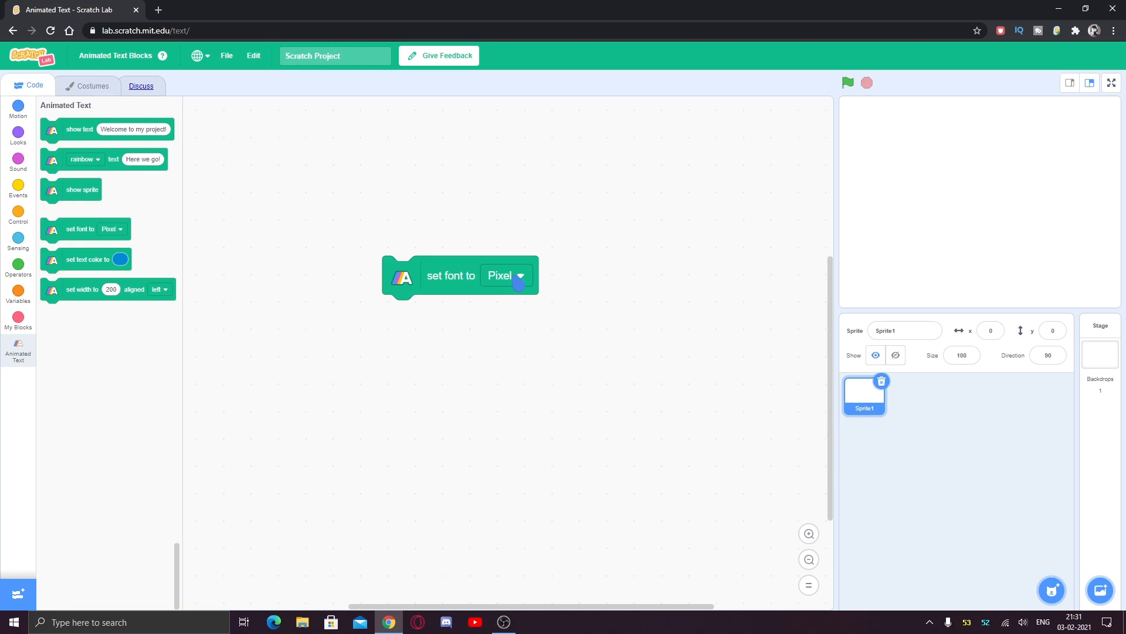
left_click(506, 275)
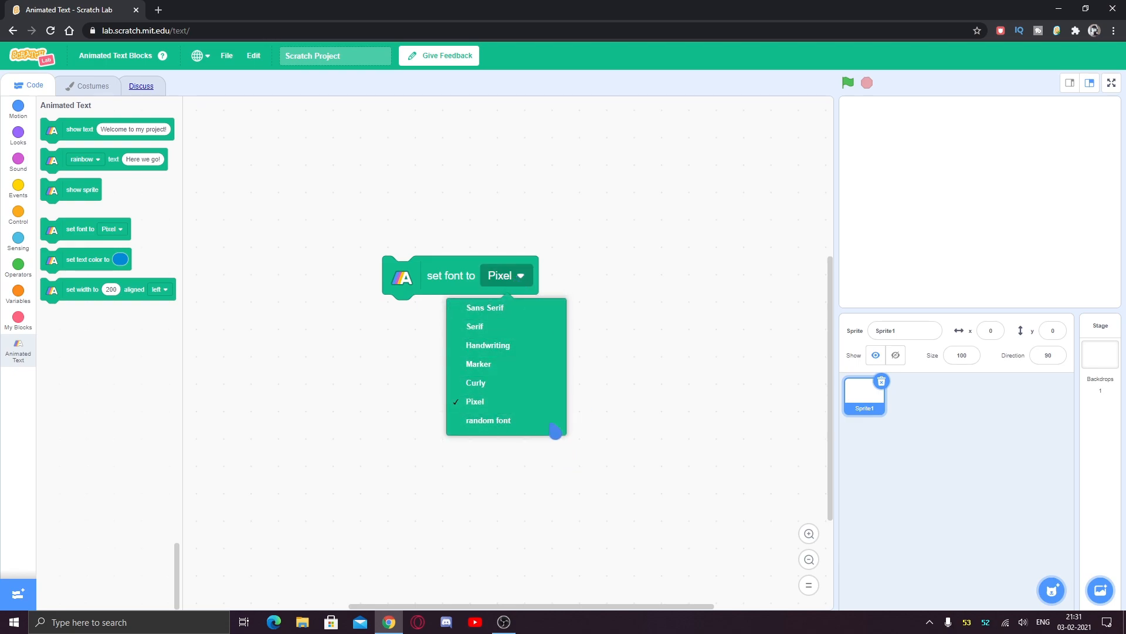
mouse_move(488, 345)
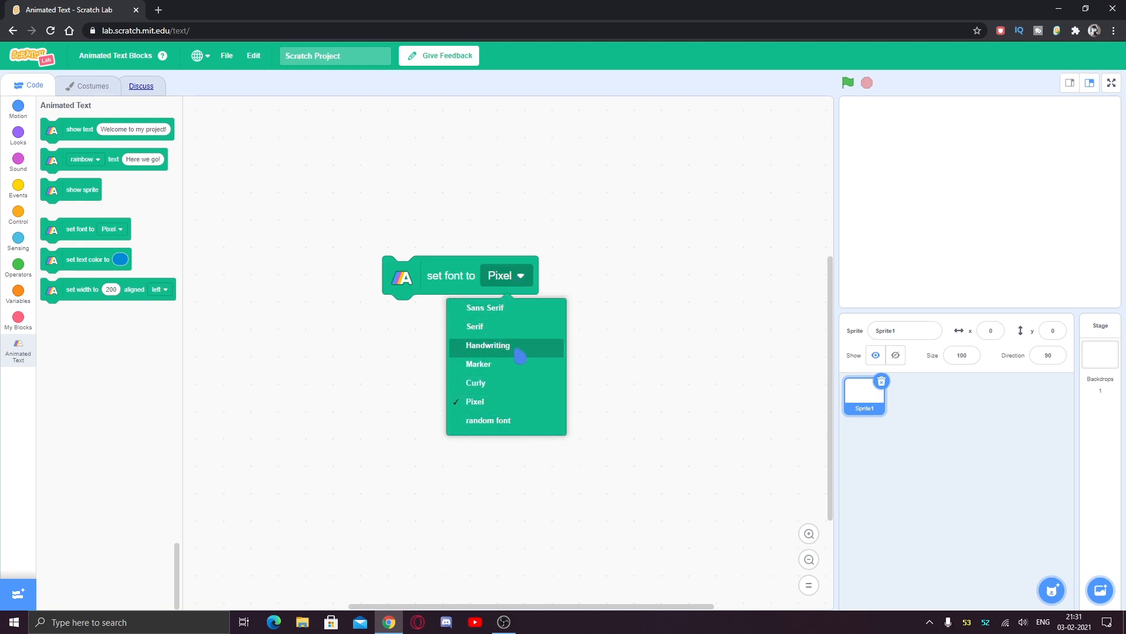
left_click(485, 307)
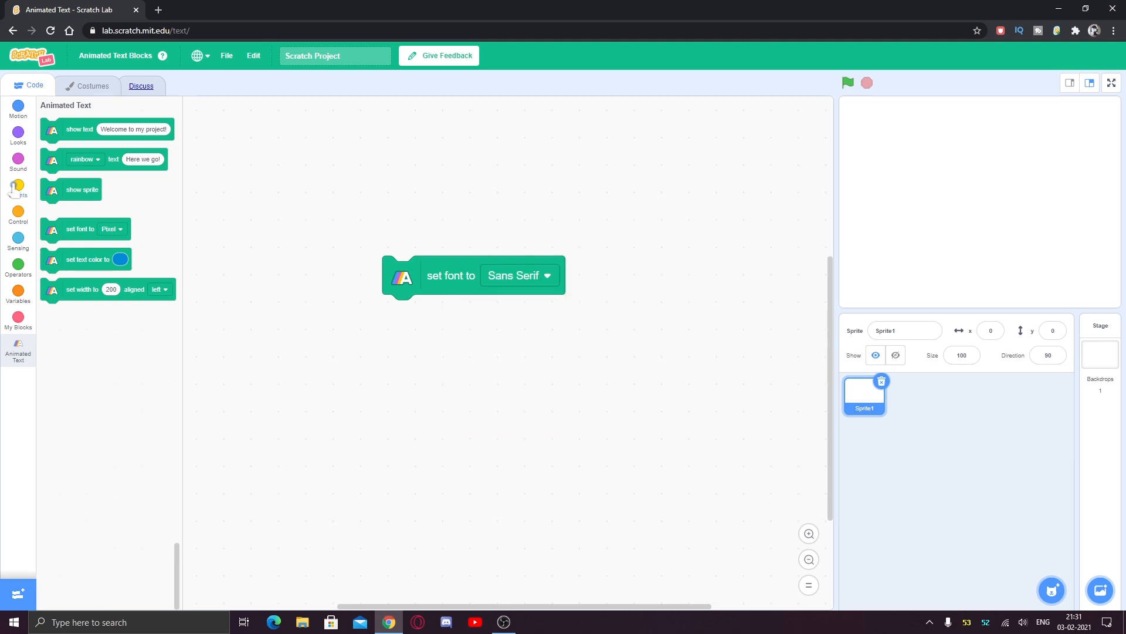
Attach a show text block reading 'Hello' and switch the font to Handwriting.
left_click_drag(79, 128, 448, 313)
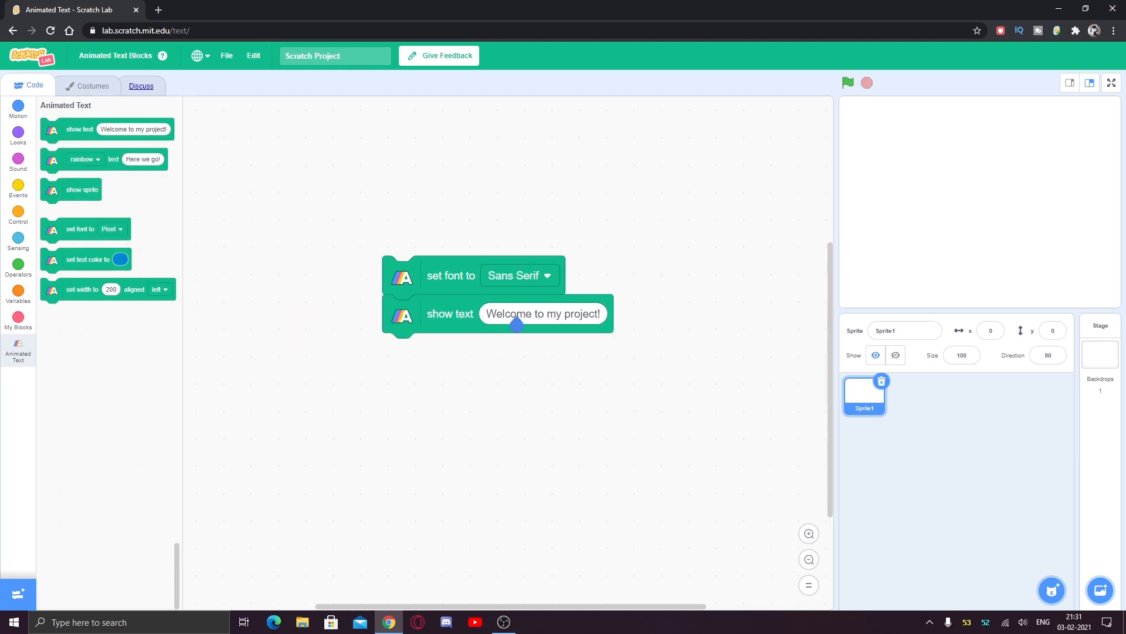
left_click(543, 313)
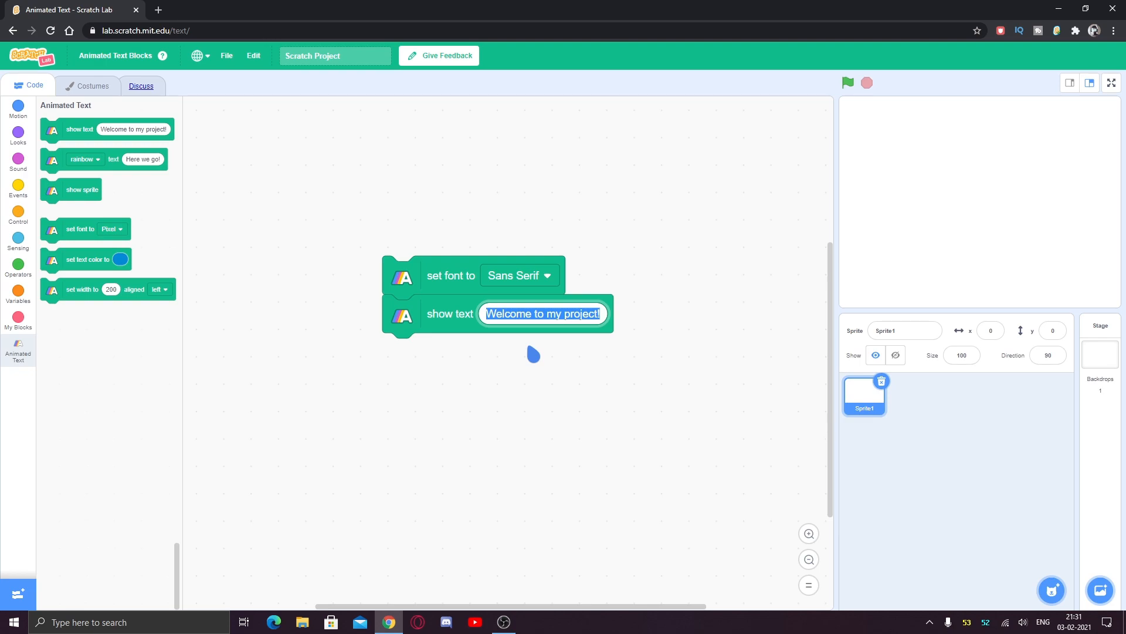
type("Hello")
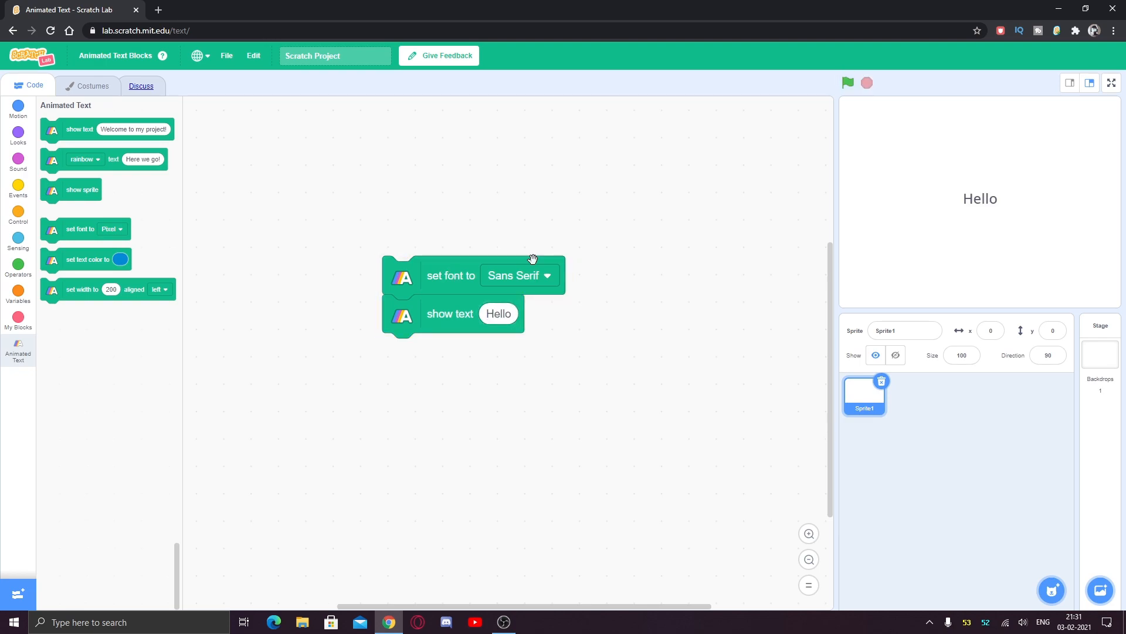
left_click(518, 275)
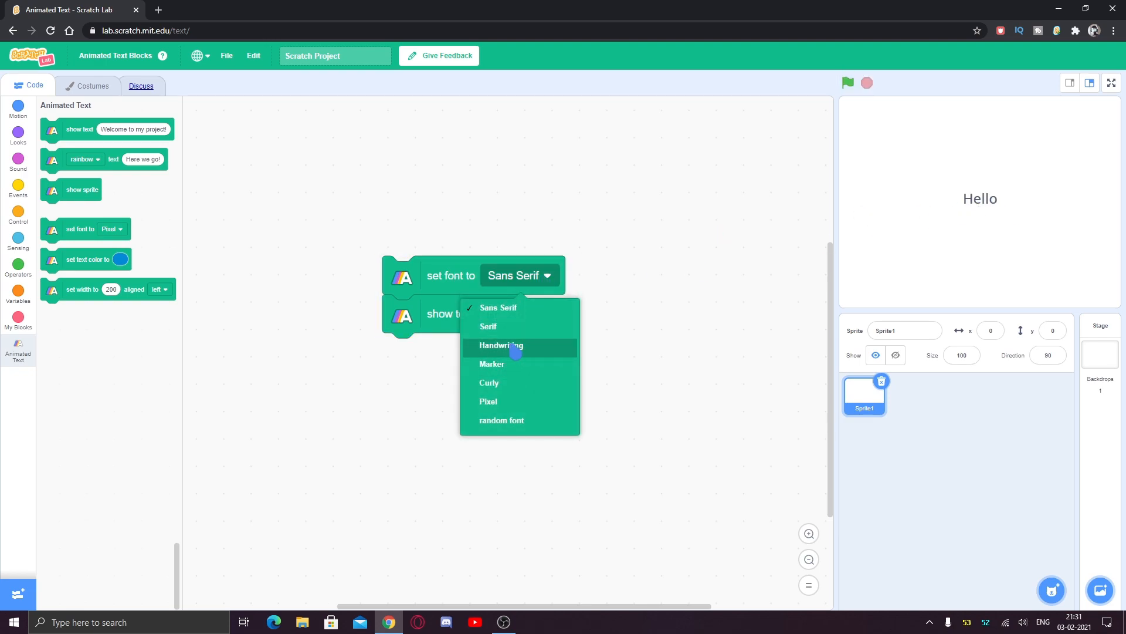
left_click(502, 346)
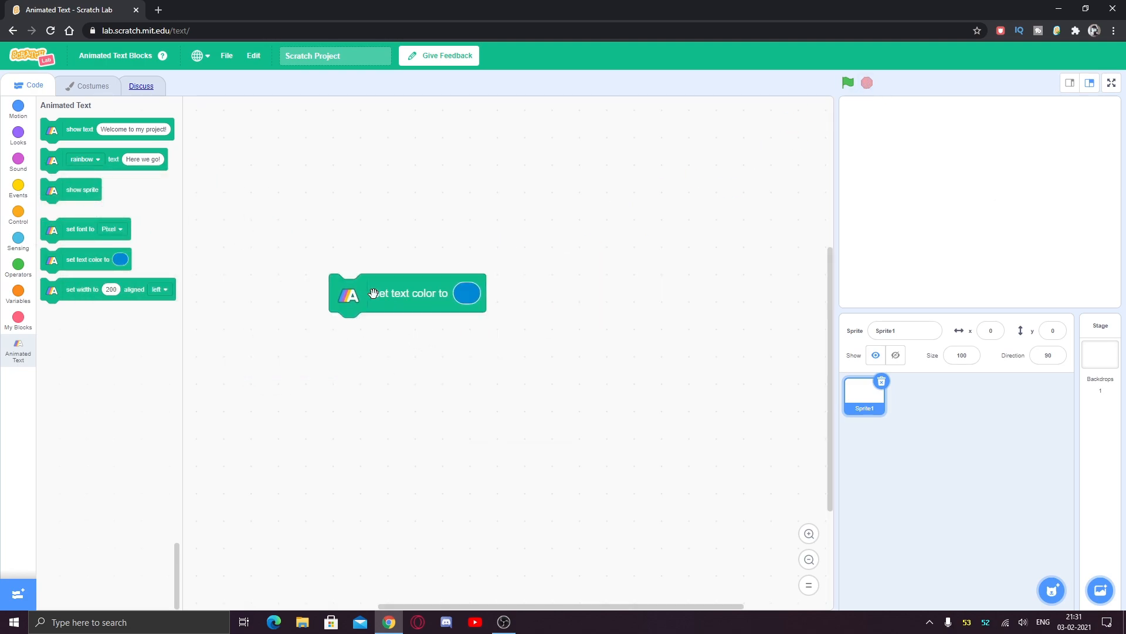
Add a set width to 200 block and change its alignment to center, then right.
left_click(465, 292)
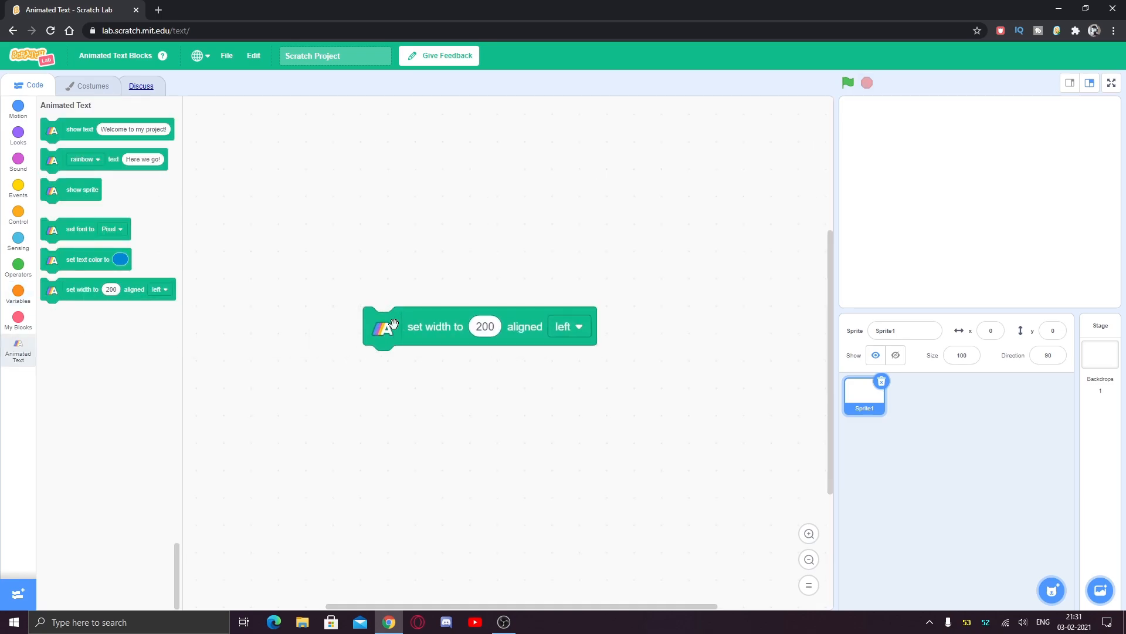
right_click(608, 465)
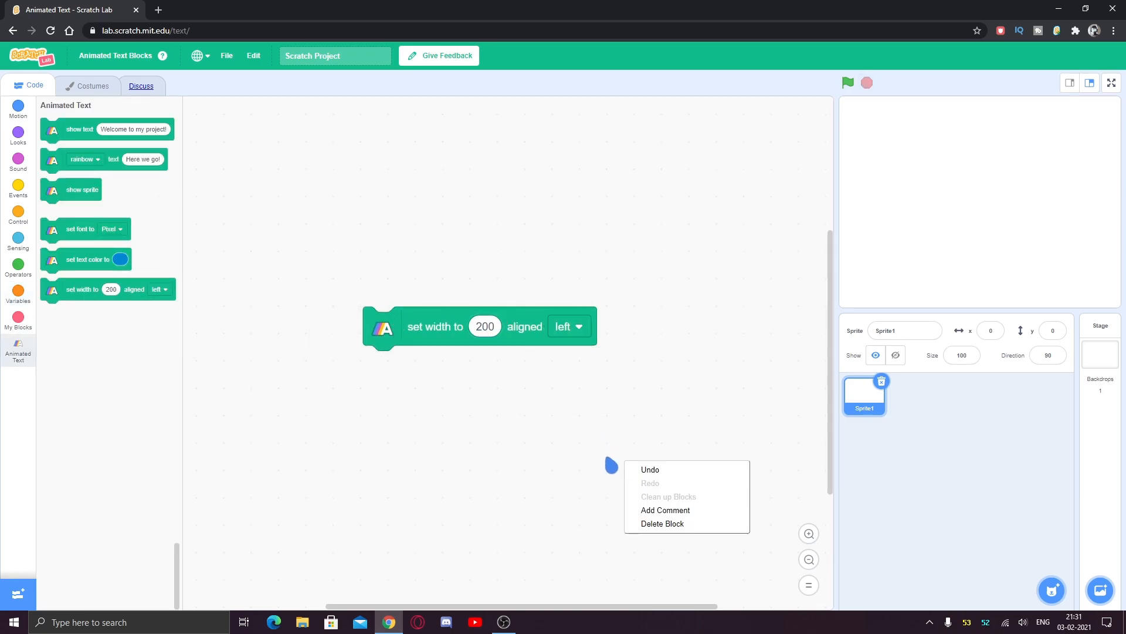
left_click(569, 326)
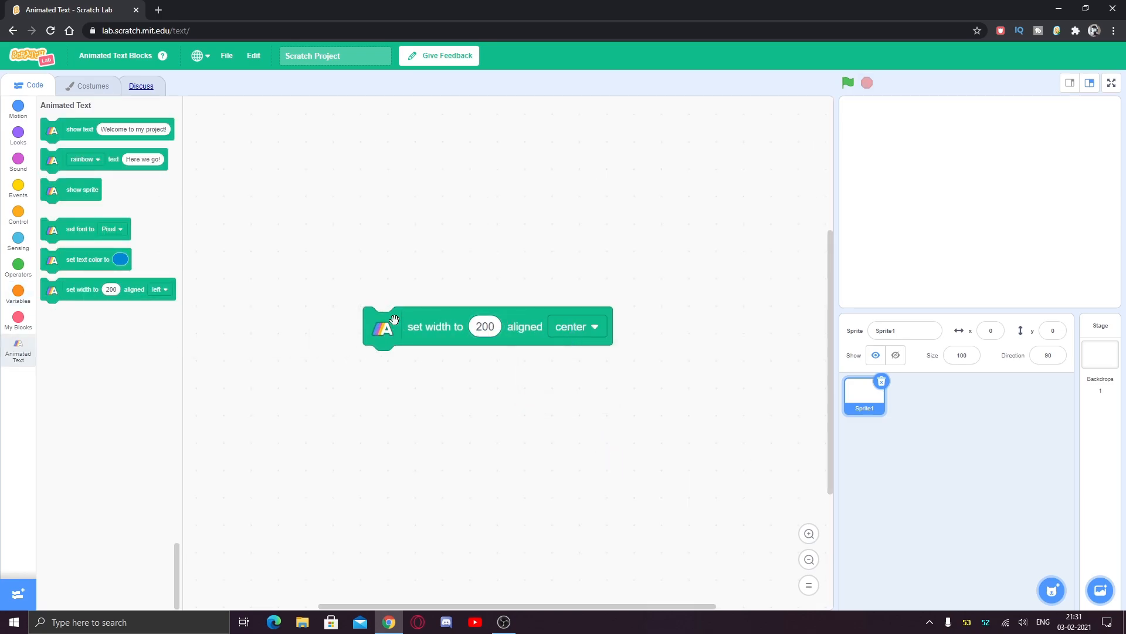
left_click(577, 326)
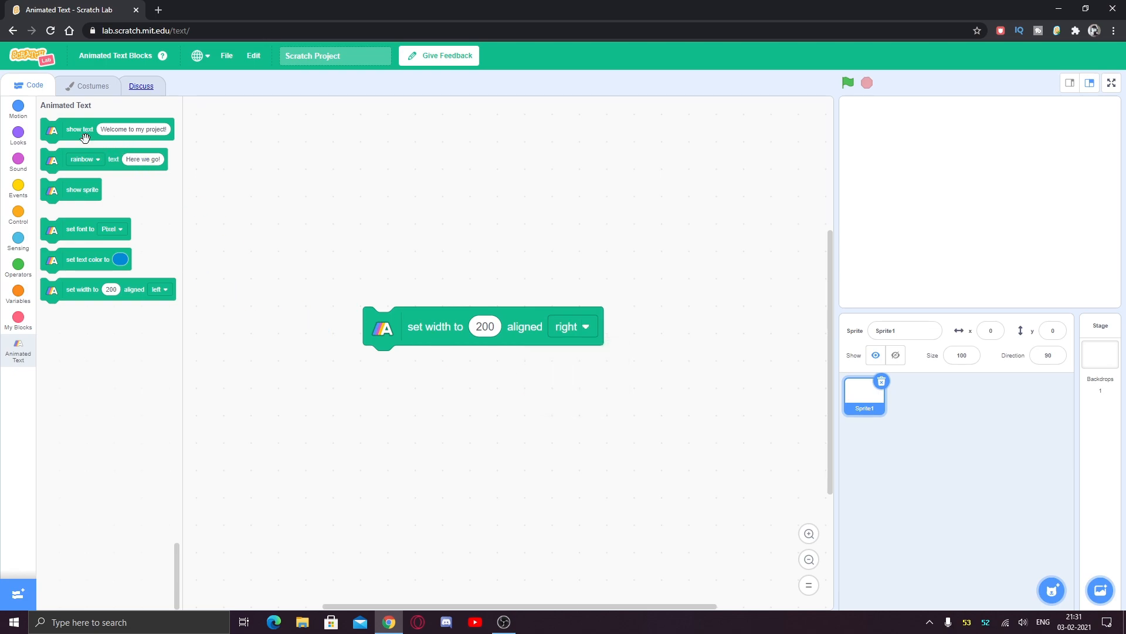
Attach a text block under the width block reading 'Hello!' with the zoom animation.
left_click_drag(79, 129, 431, 364)
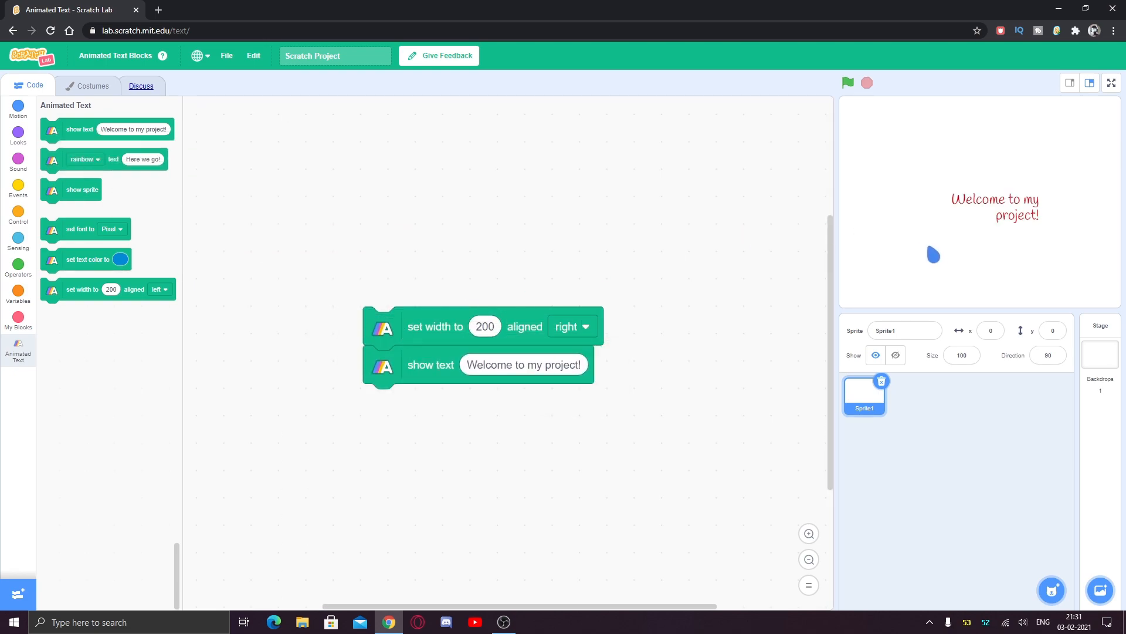
left_click(866, 83)
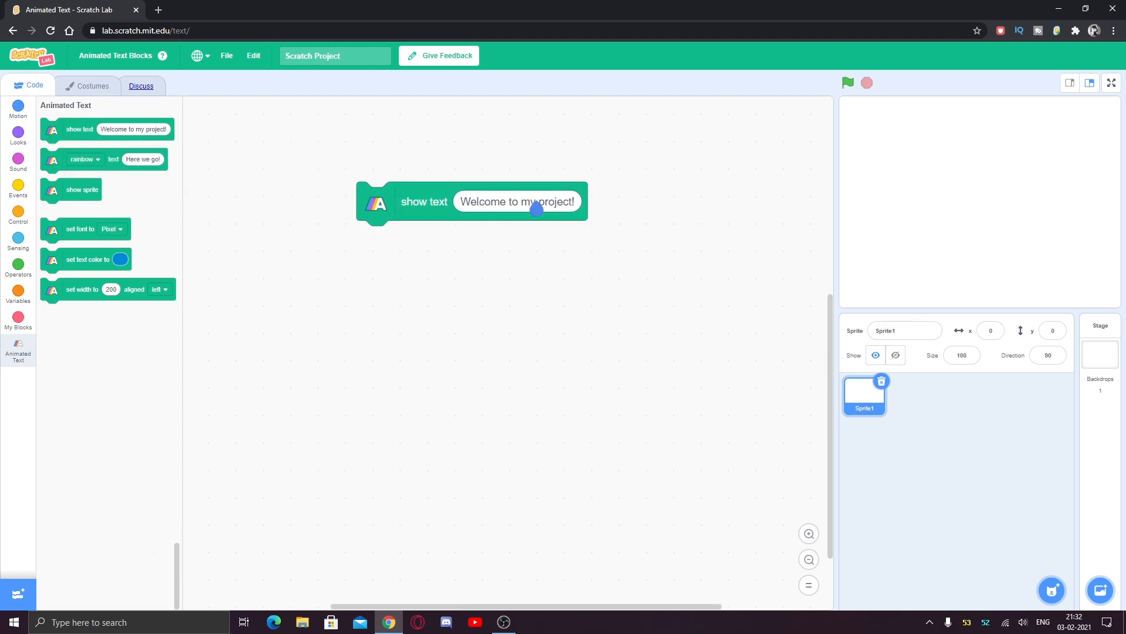
type("Hello!")
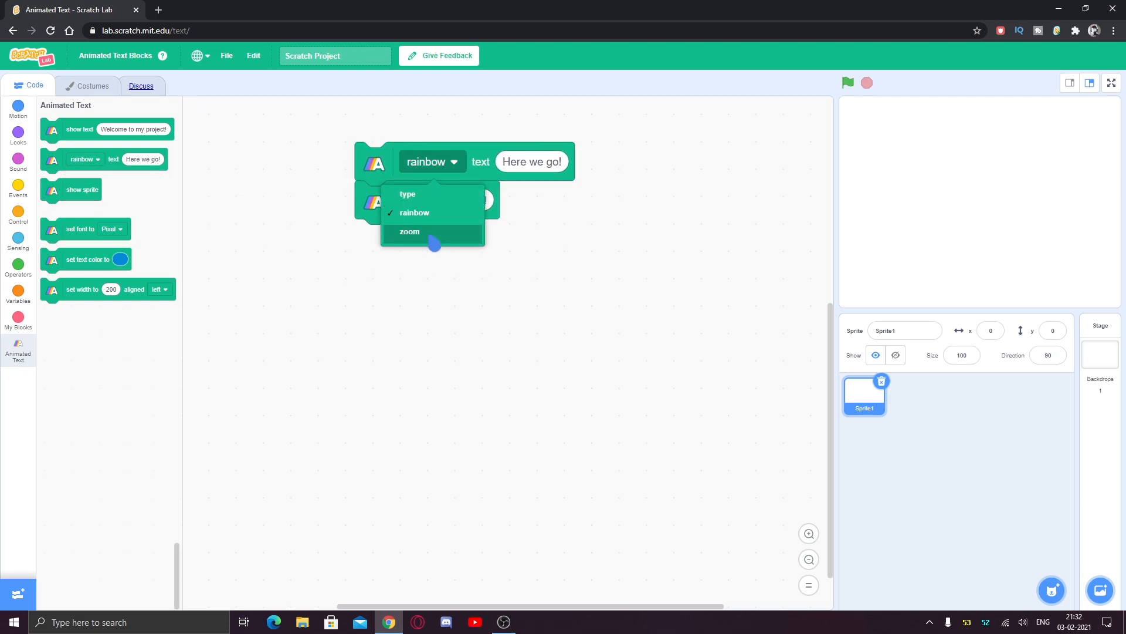
left_click(409, 231)
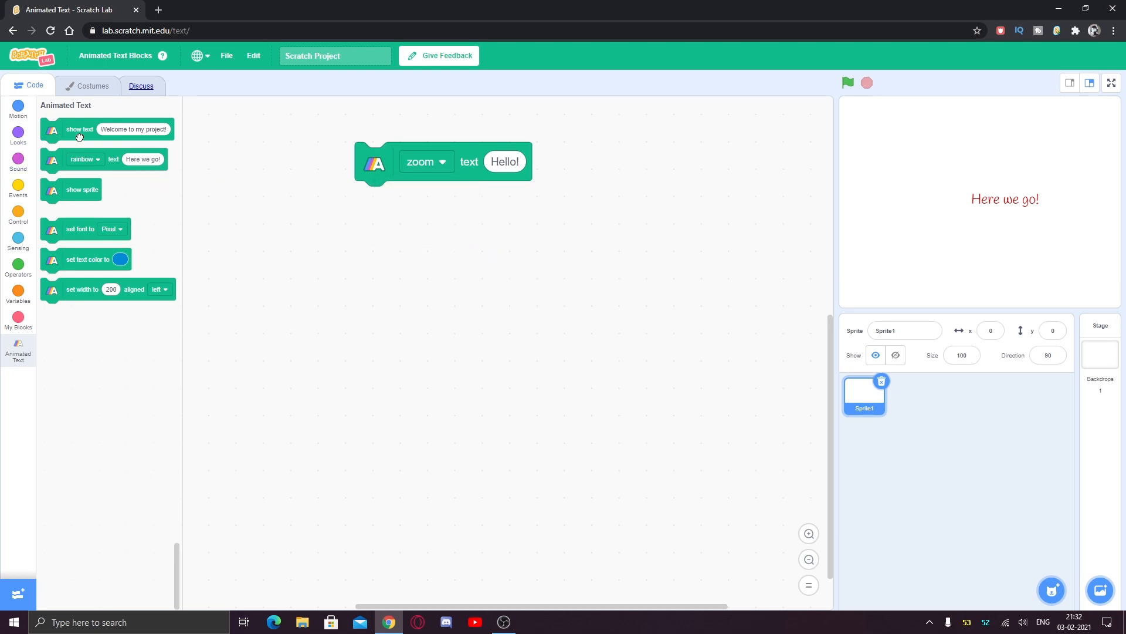
Add a type block below and run the stack to type 'Welcome To SCRATCHWORLD2021!'.
left_click_drag(105, 159, 273, 215)
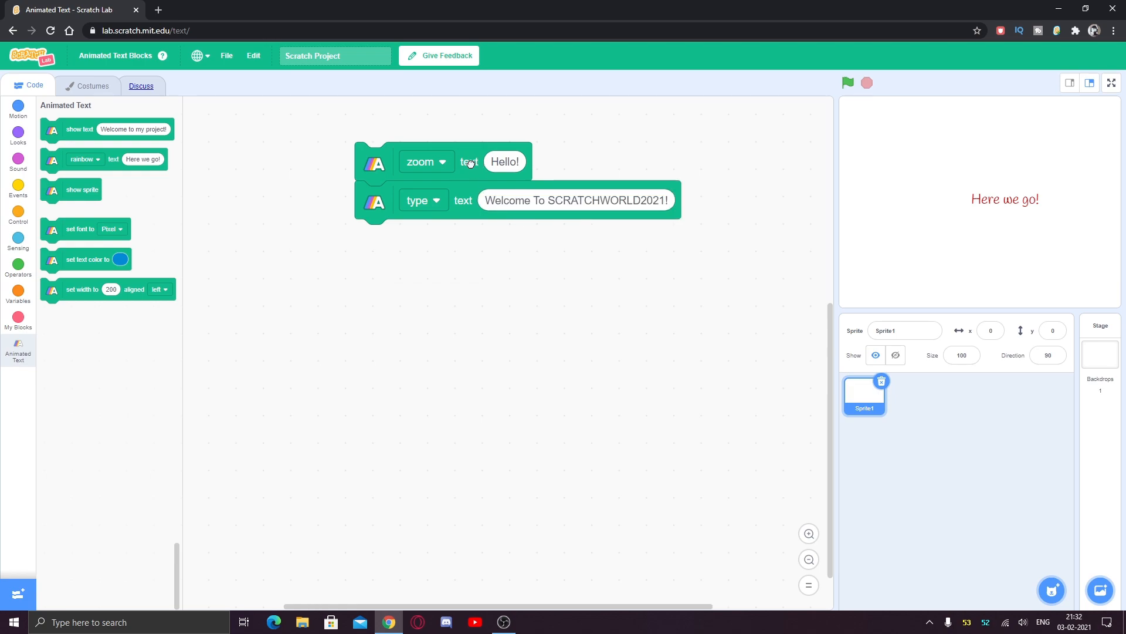
left_click(848, 82)
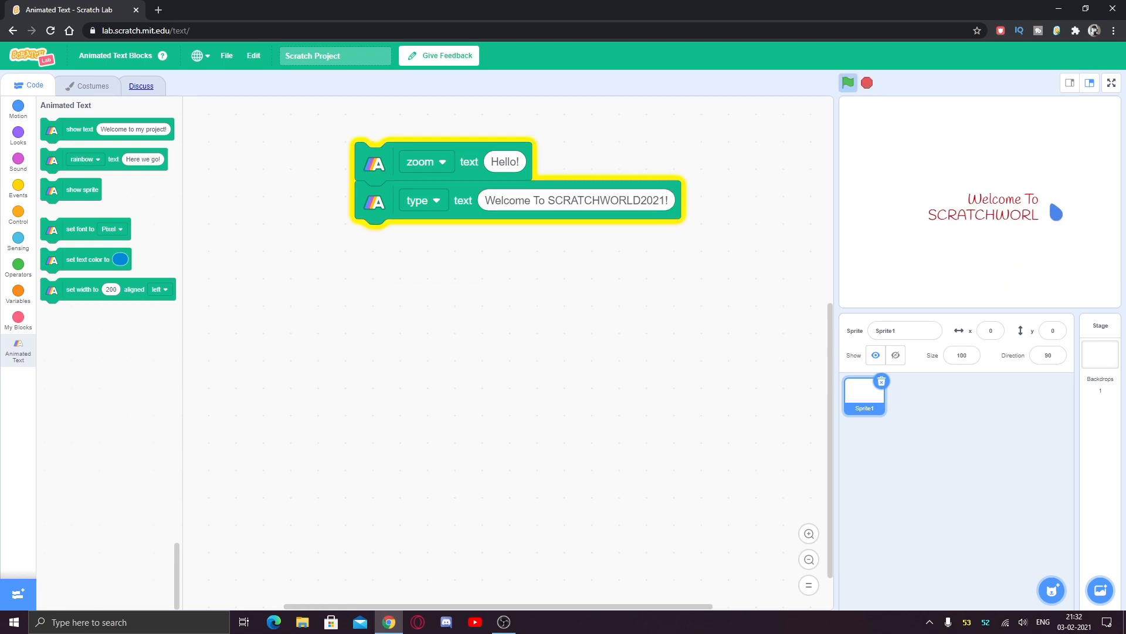
left_click(848, 82)
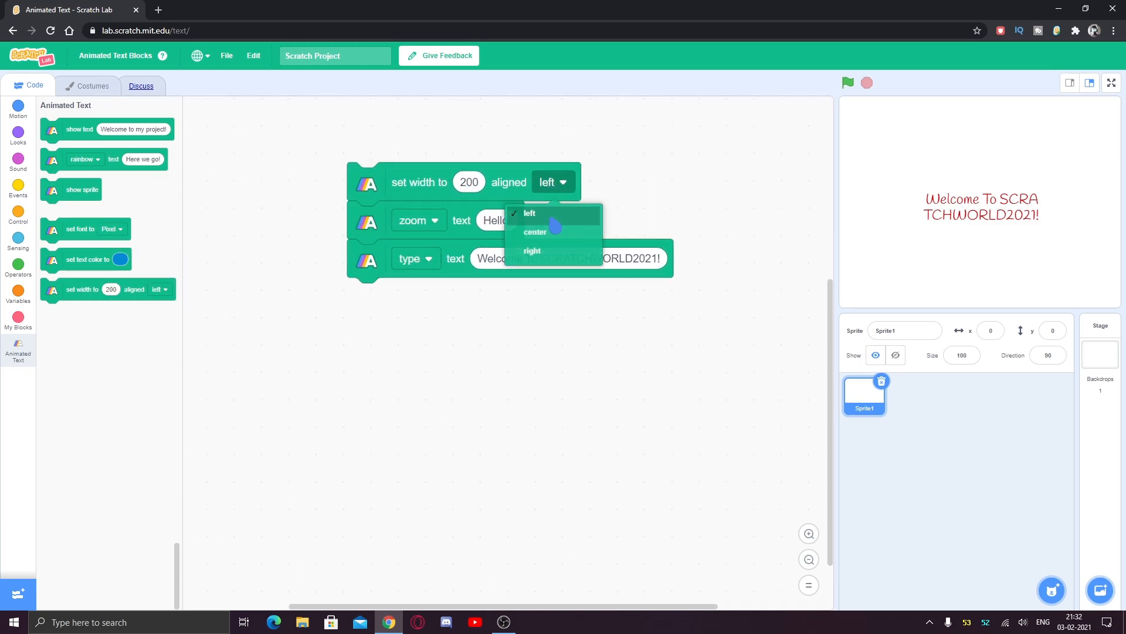
Set the width block's alignment to center and run the script to preview.
left_click(535, 231)
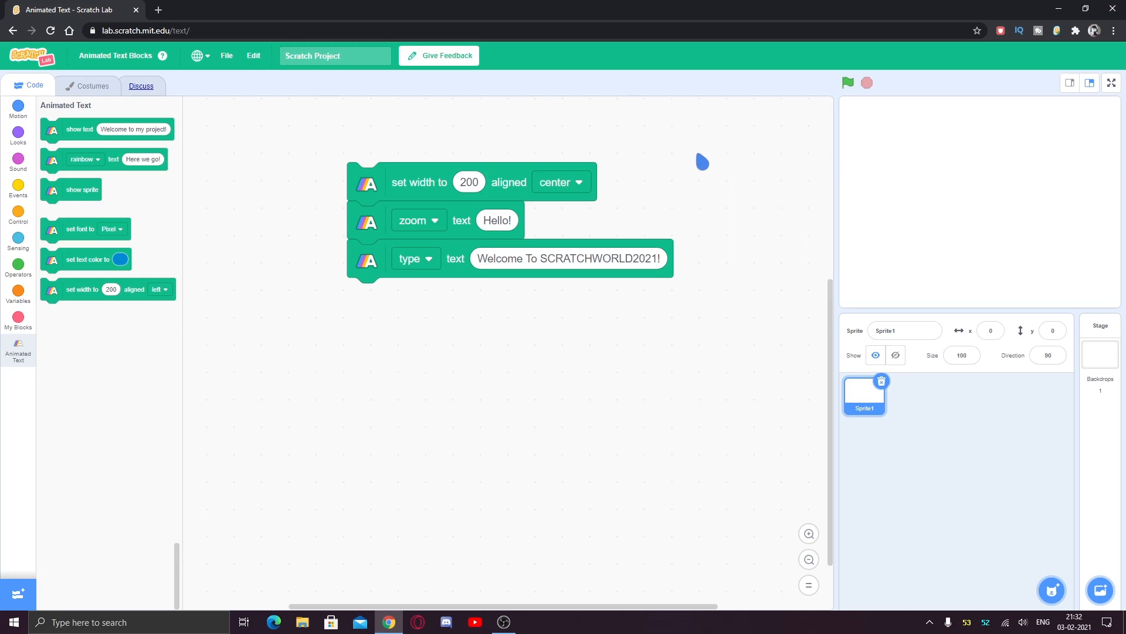
left_click(847, 83)
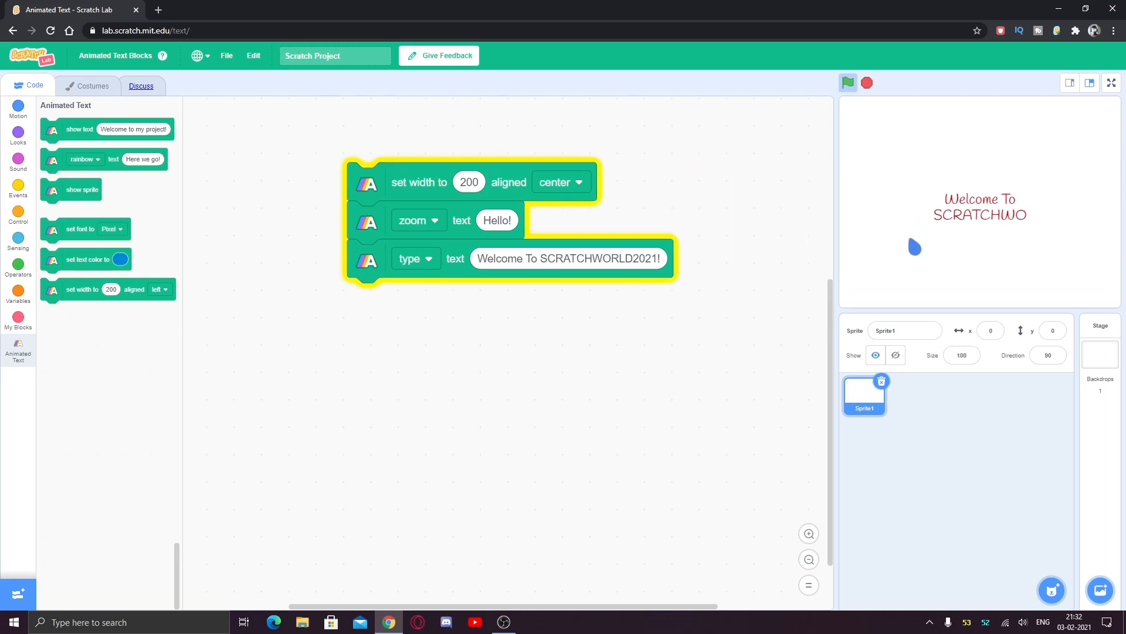
left_click(847, 82)
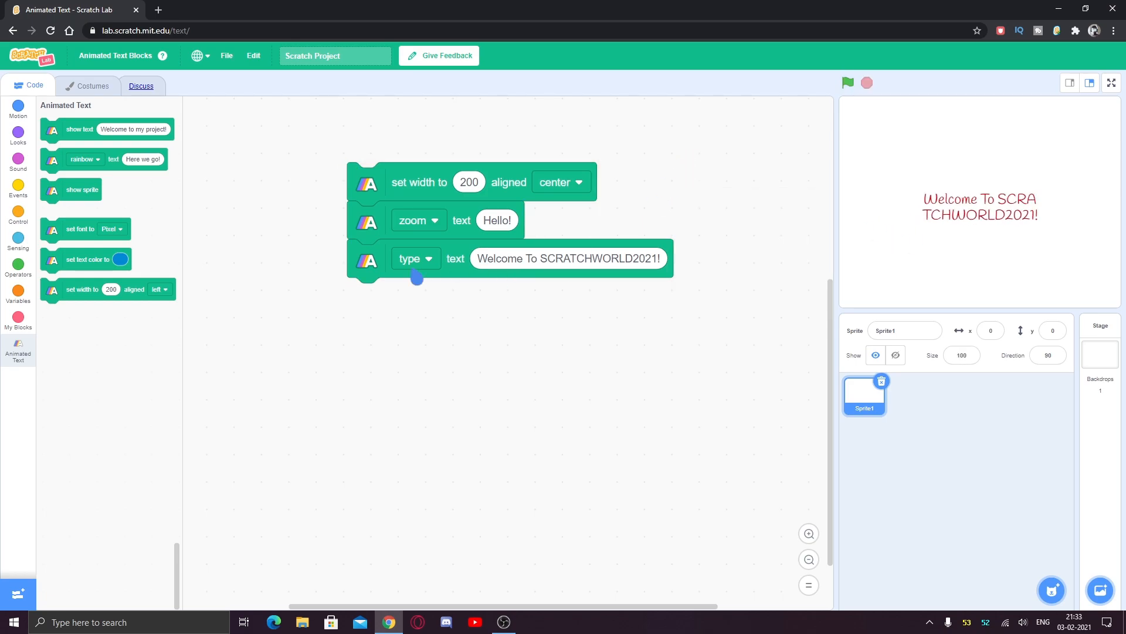
Insert a purple set text color block and a set font to Pixel block.
left_click_drag(86, 259, 431, 220)
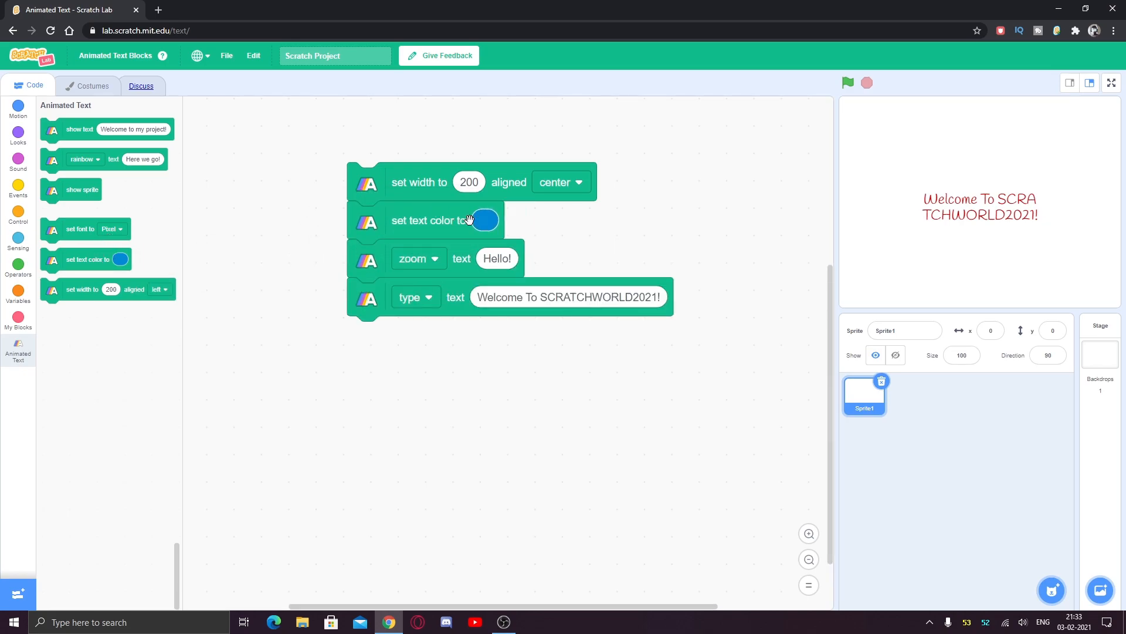
left_click(485, 220)
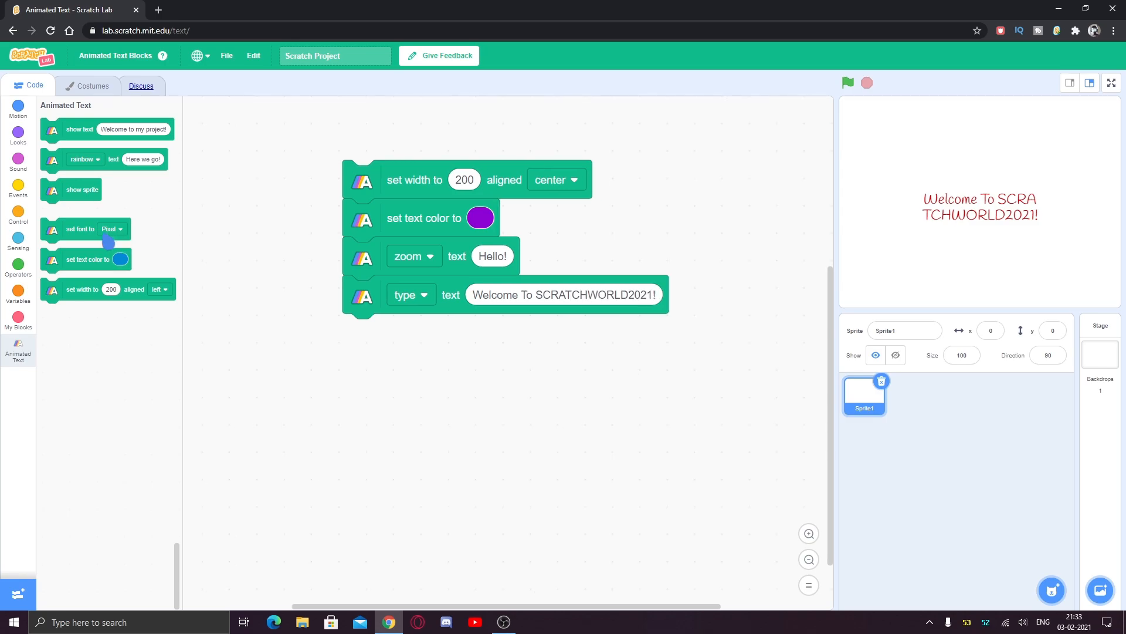
left_click_drag(84, 228, 431, 246)
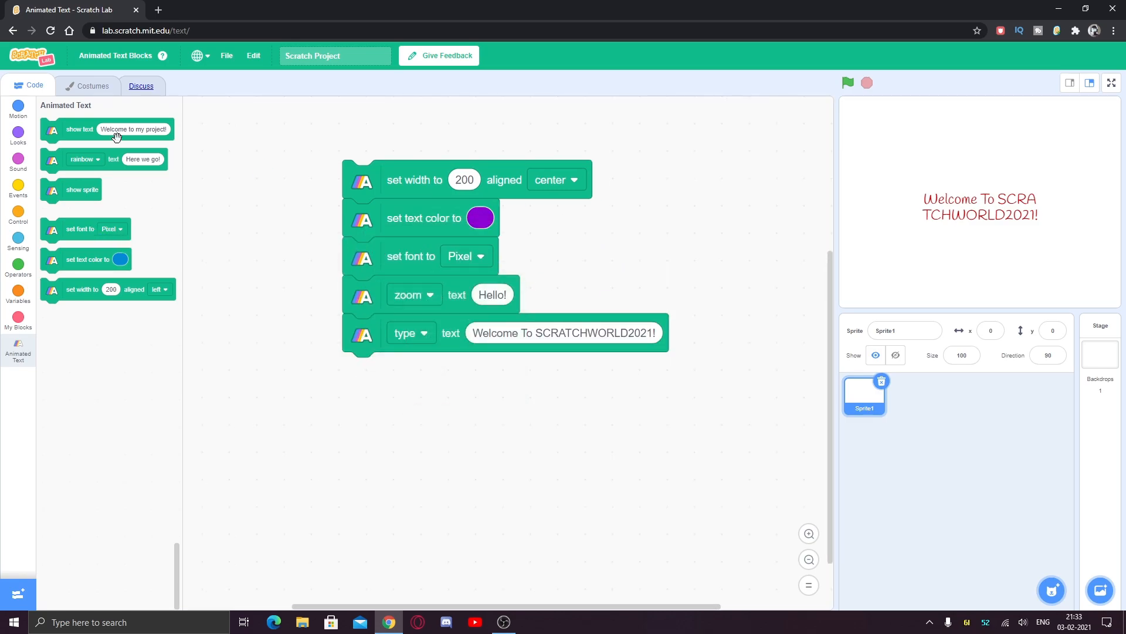
left_click(17, 110)
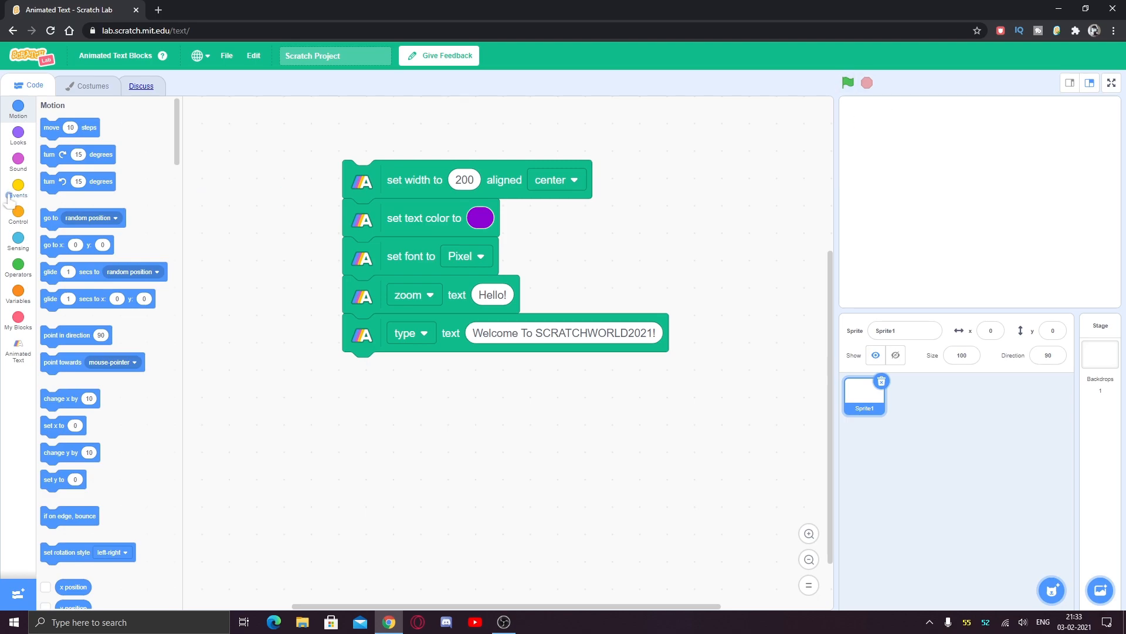
From the Introducing Scratch Lab post, launch the Face Sensing blocks demo with Try it out.
left_click(18, 188)
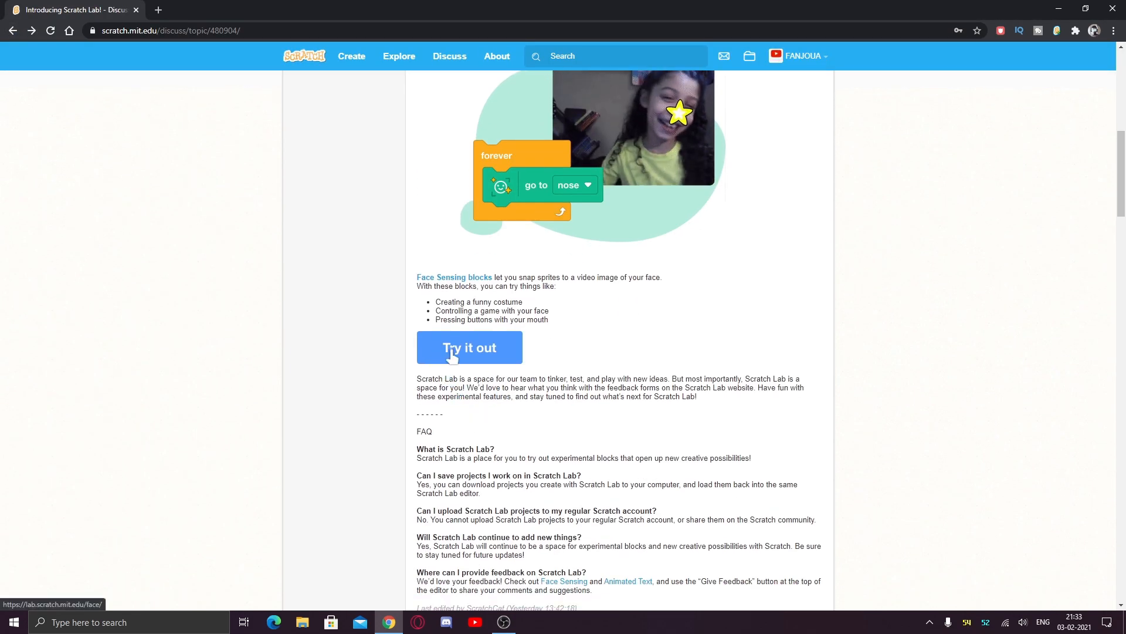
left_click(469, 347)
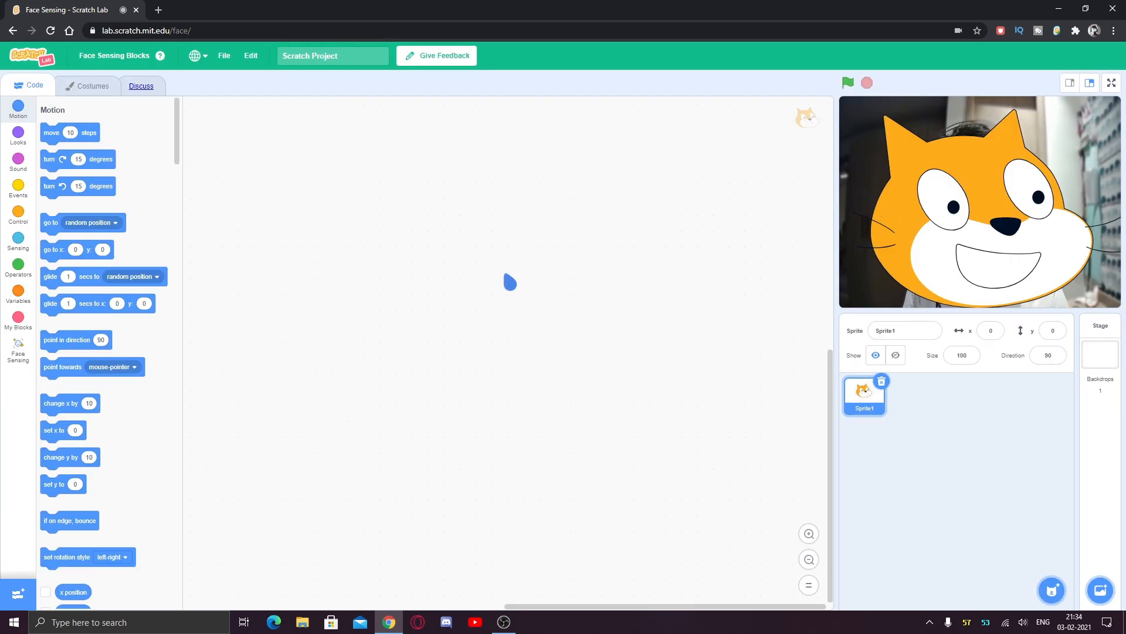
From Face Sensing, place a go to top of head block and a point in direction of face tilt block.
right_click(514, 282)
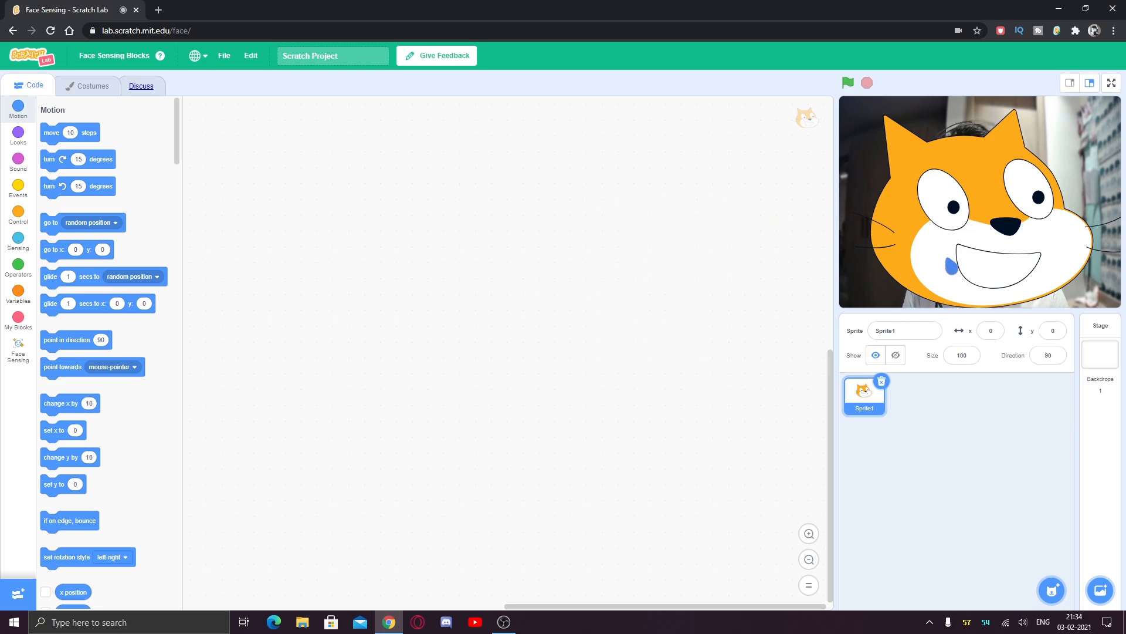
left_click(18, 351)
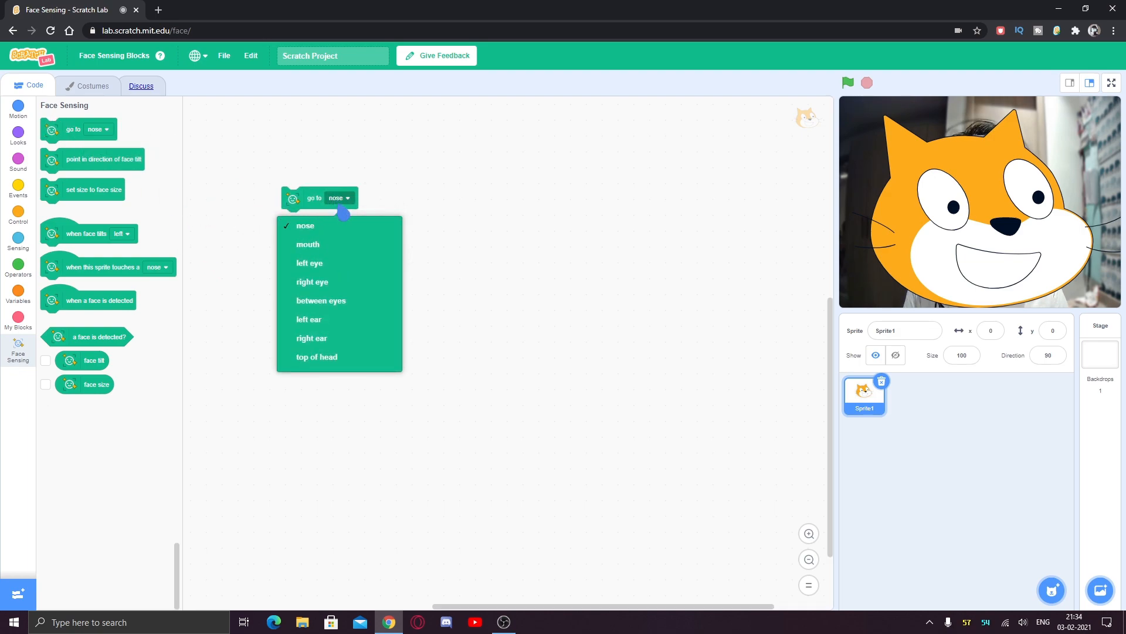
left_click(304, 225)
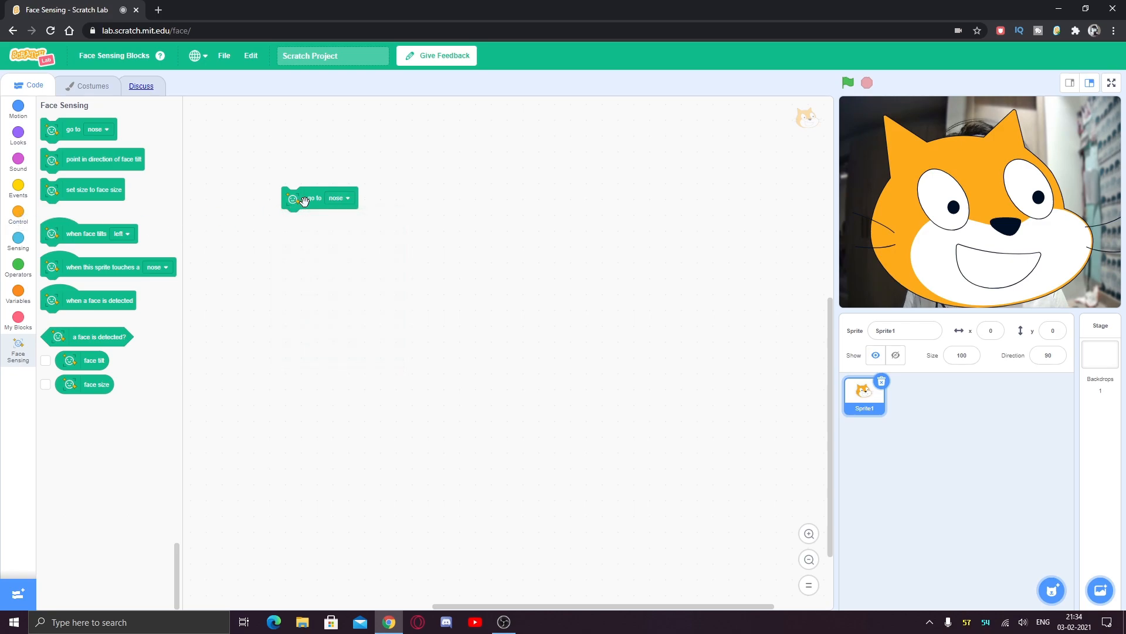
left_click(339, 199)
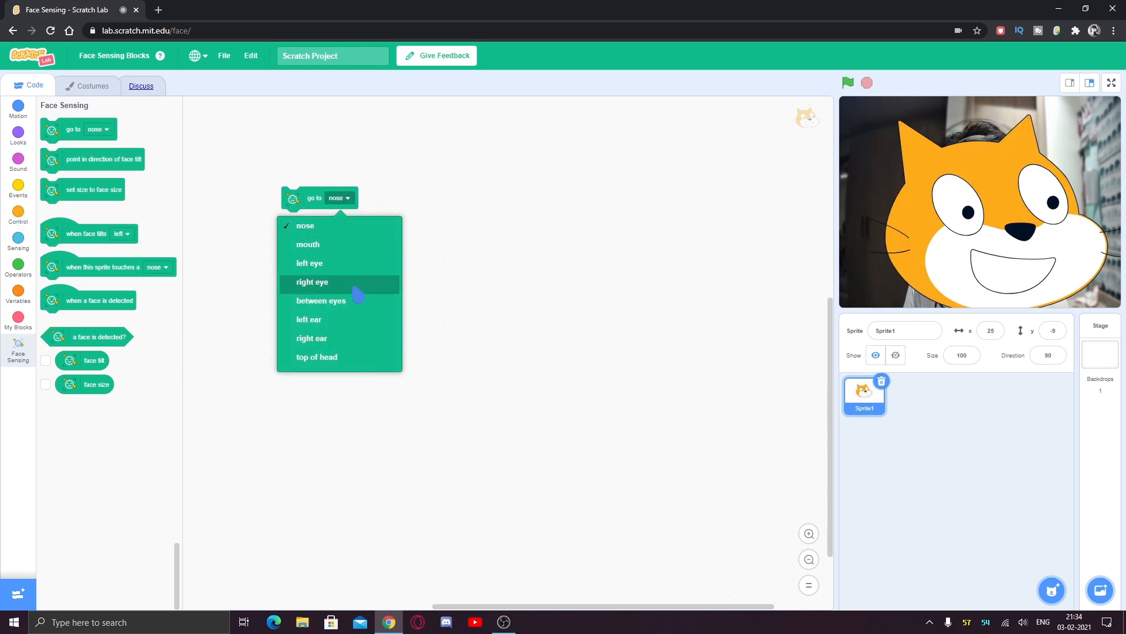
left_click(321, 300)
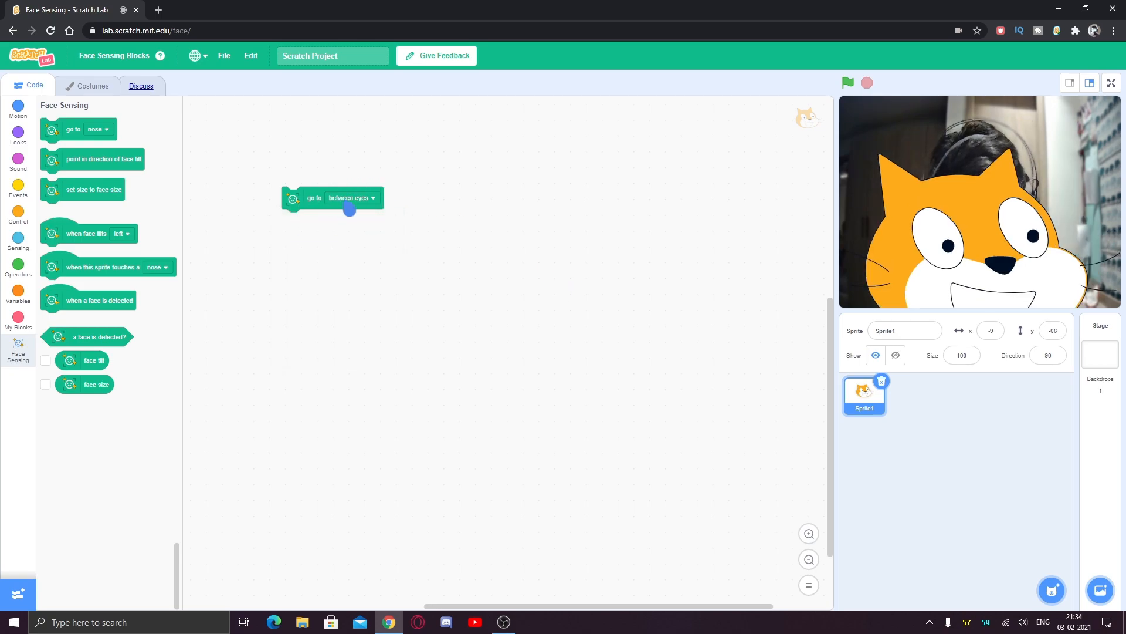
left_click(373, 198)
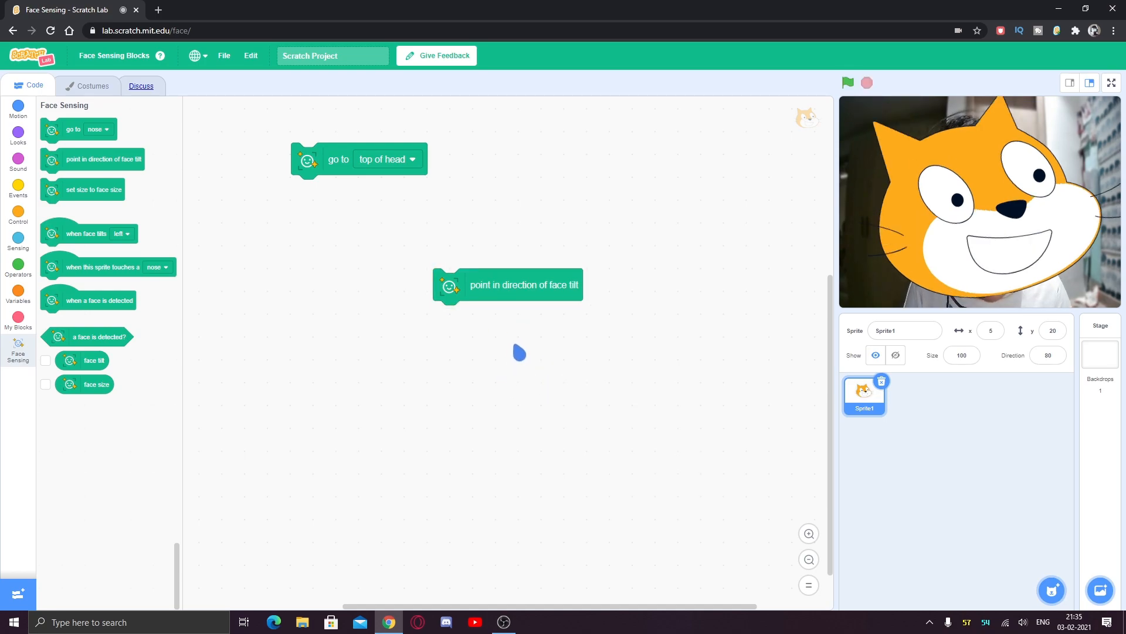
Put go to between eyes and point in direction of face tilt inside a forever loop.
right_click(519, 352)
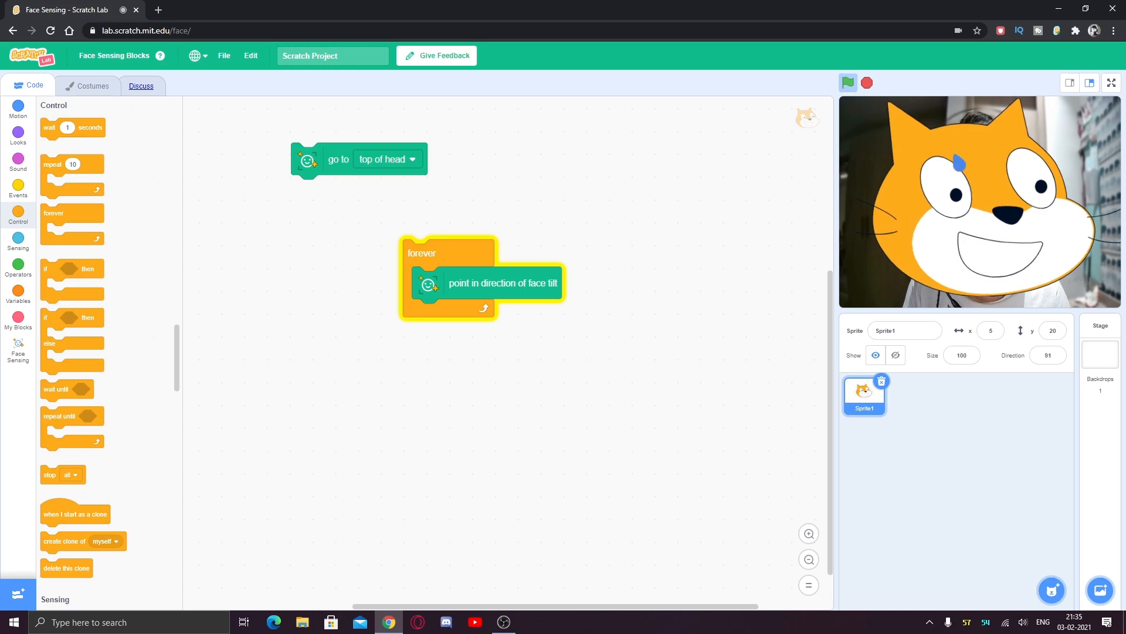
left_click_drag(338, 159, 523, 226)
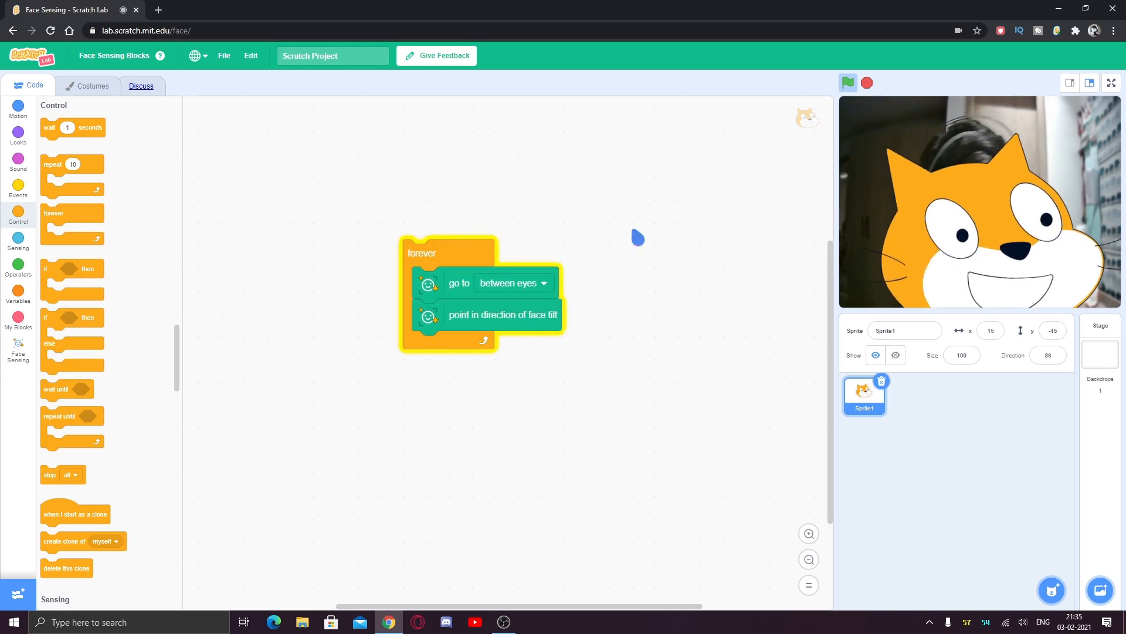
right_click(637, 237)
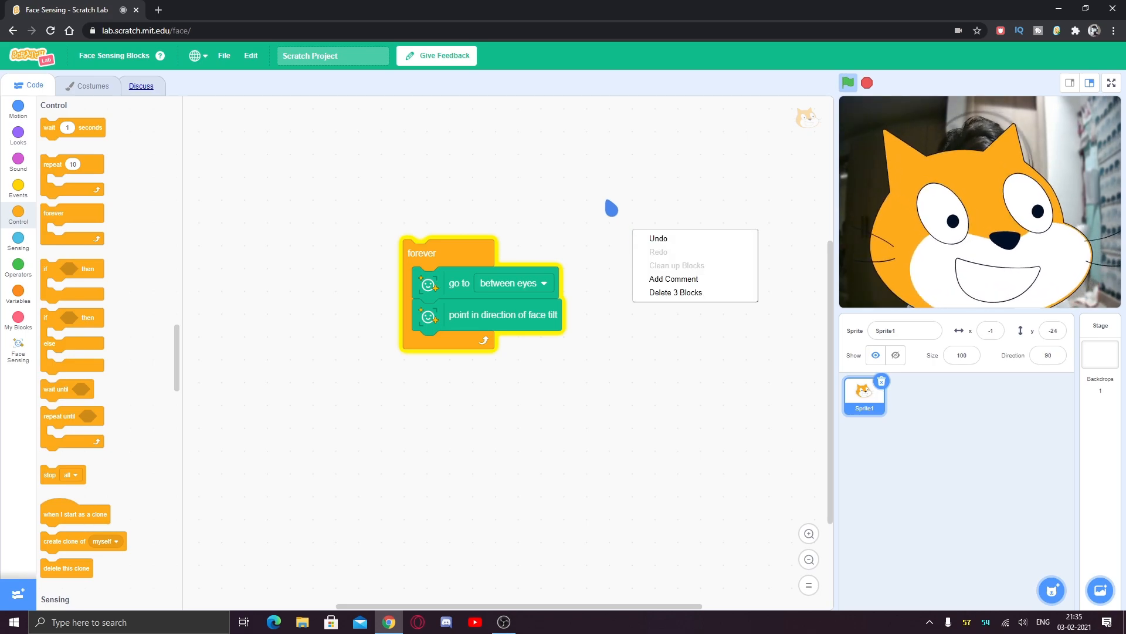
left_click(18, 350)
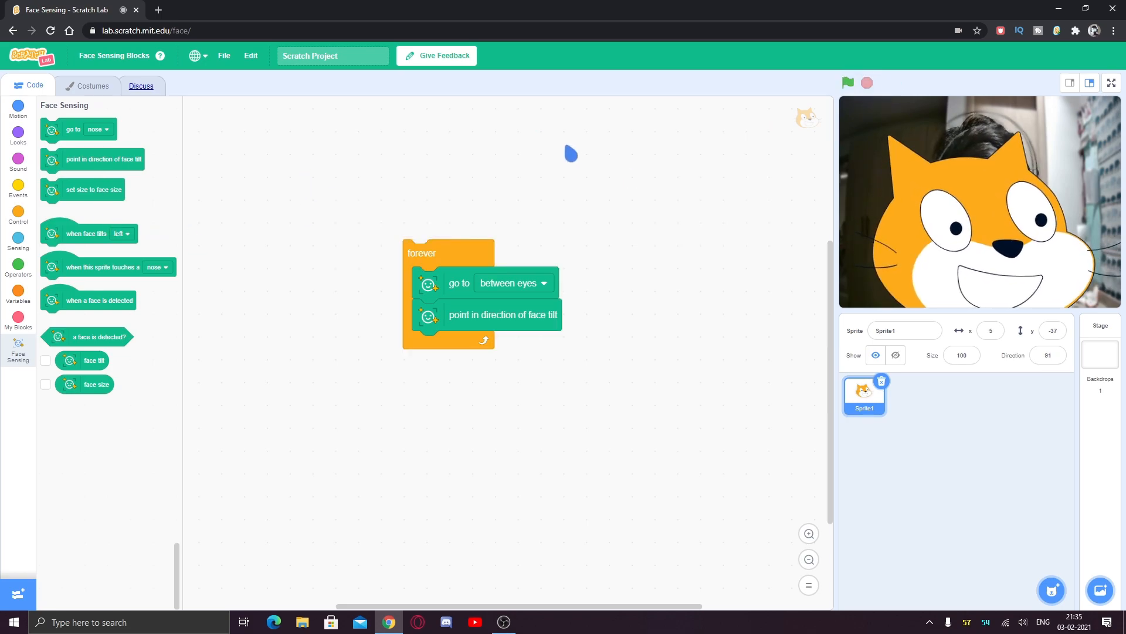
right_click(449, 253)
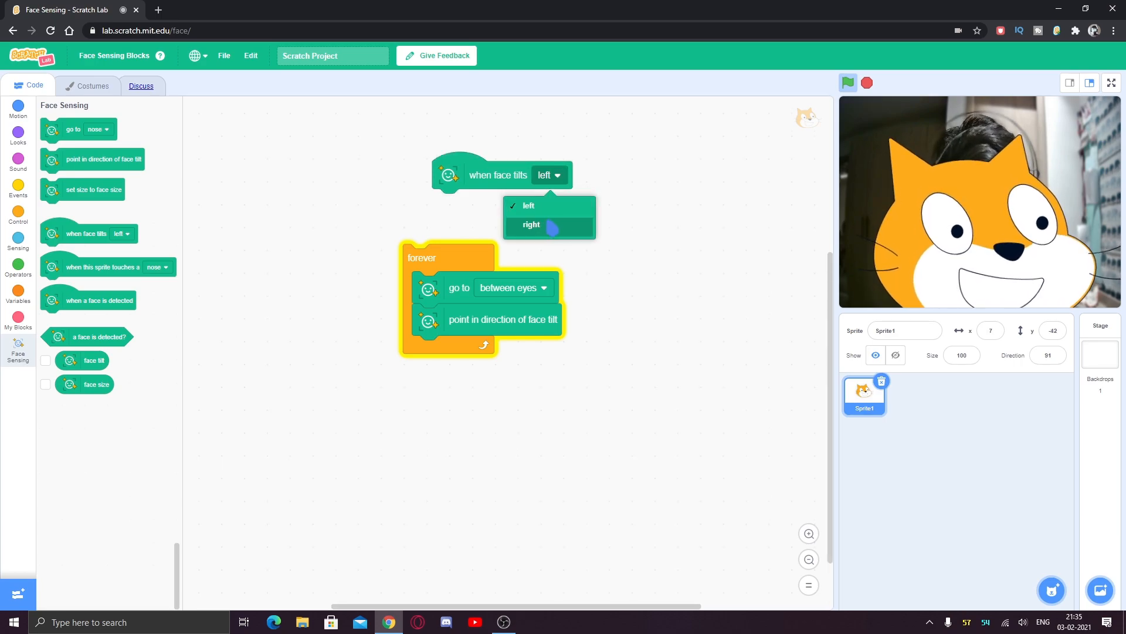
Build a when face tilts left script that starts the Meow sound.
left_click(532, 224)
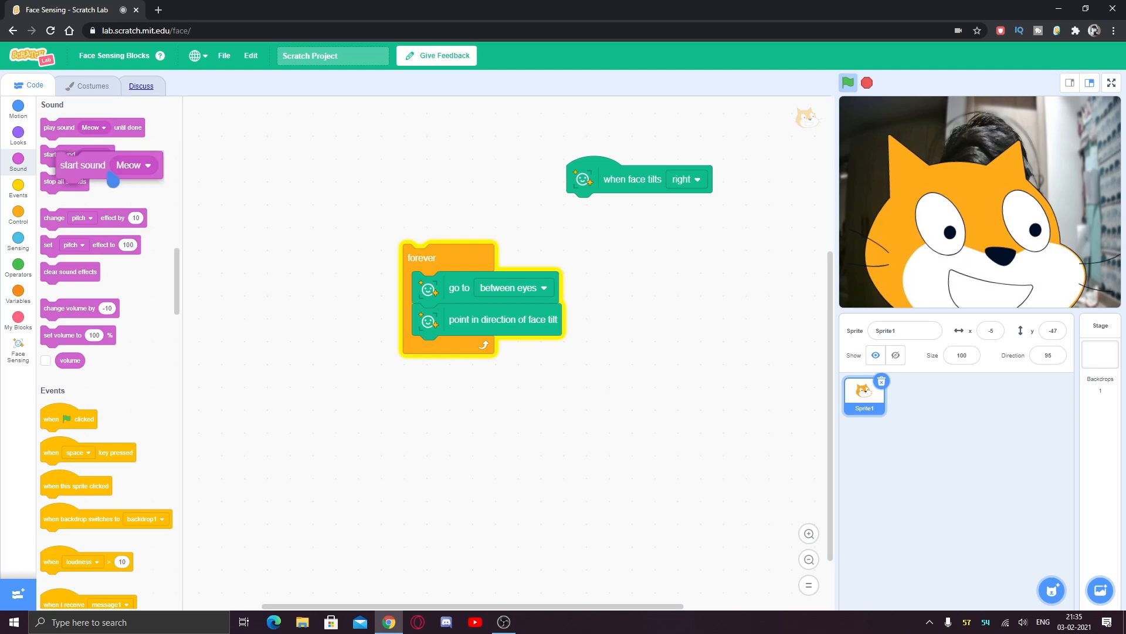
left_click_drag(83, 164, 593, 207)
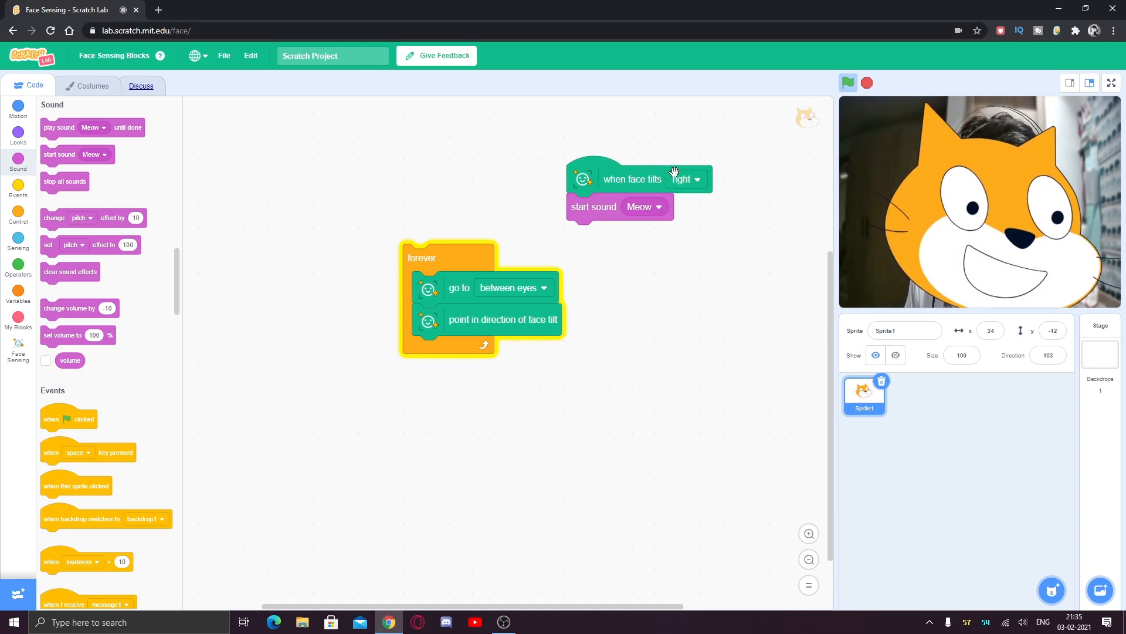
left_click(684, 179)
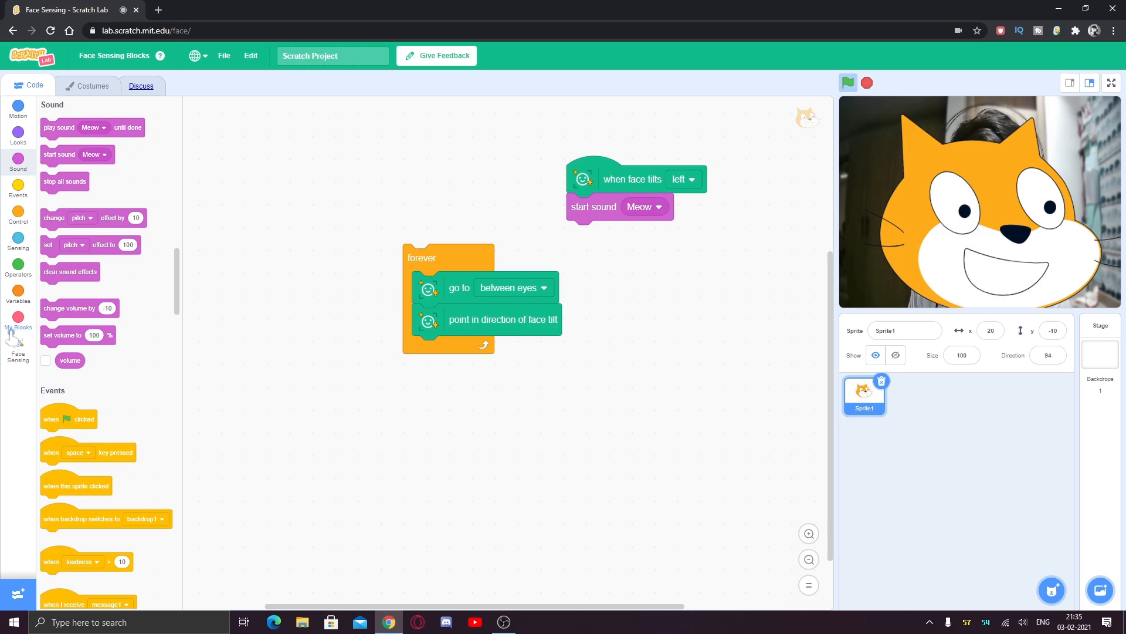
left_click(17, 345)
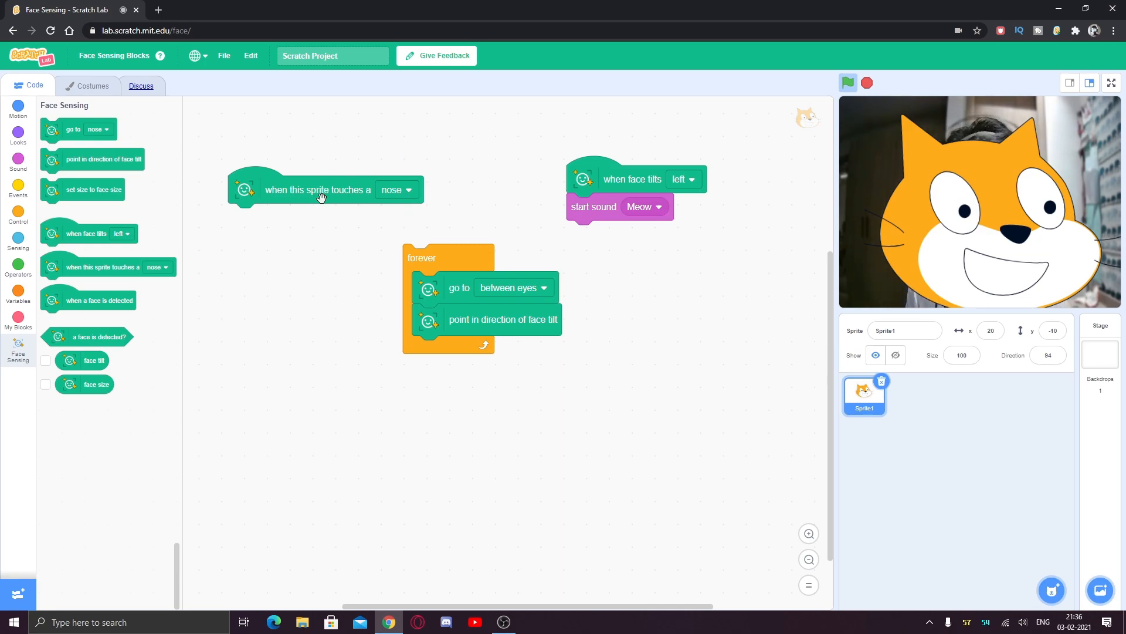
Set a when this sprite touches block to between eyes, then clear the event scripts.
left_click(396, 189)
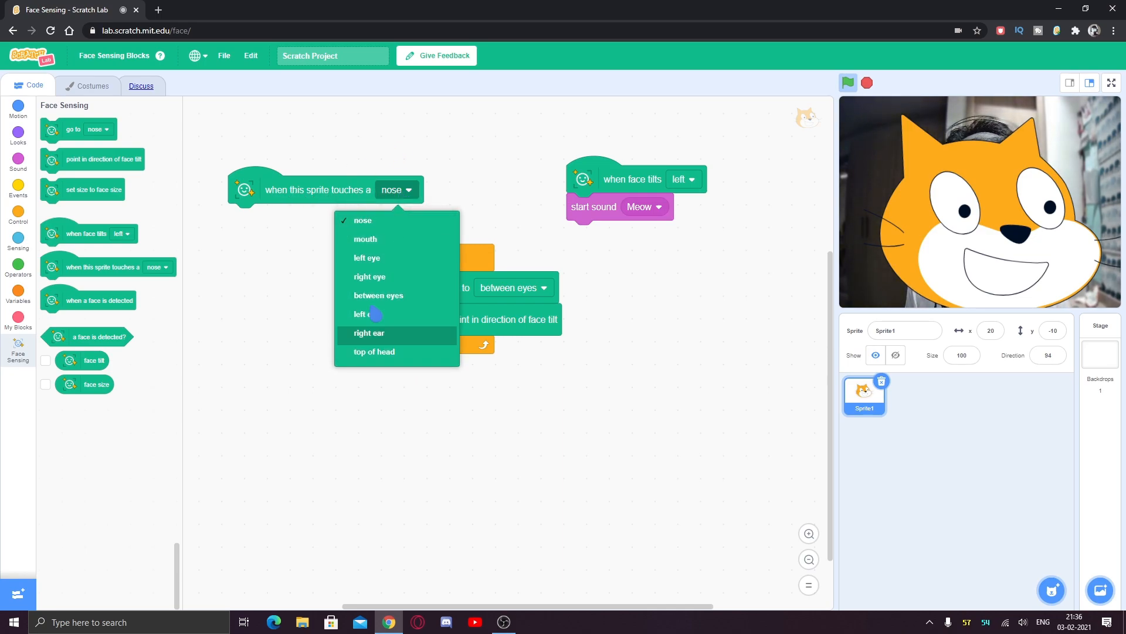
mouse_move(366, 314)
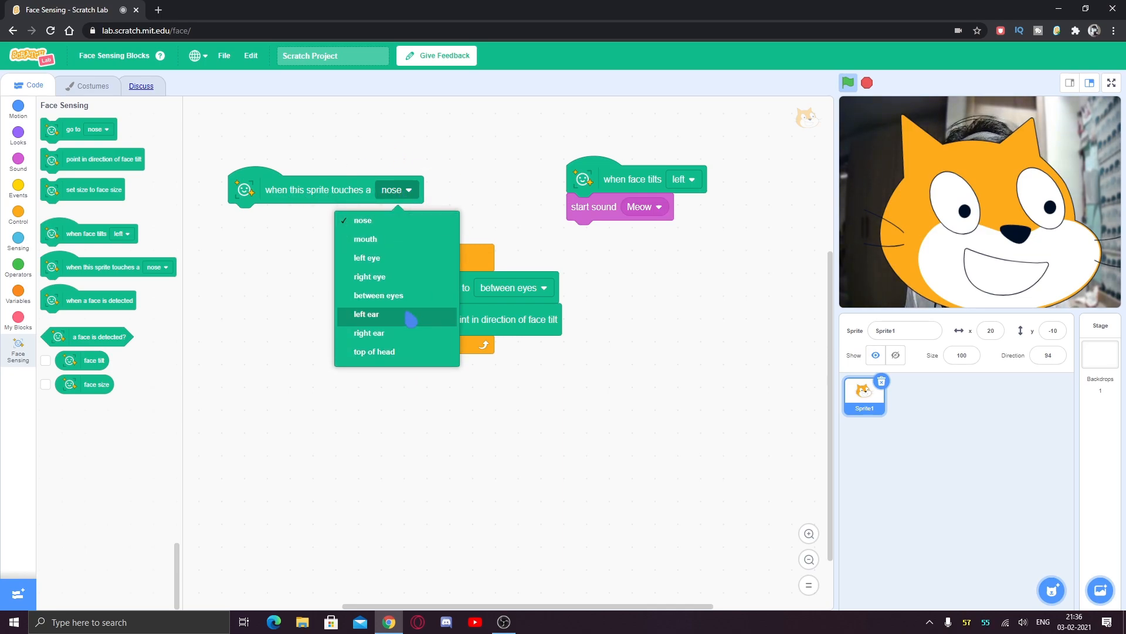
left_click(377, 295)
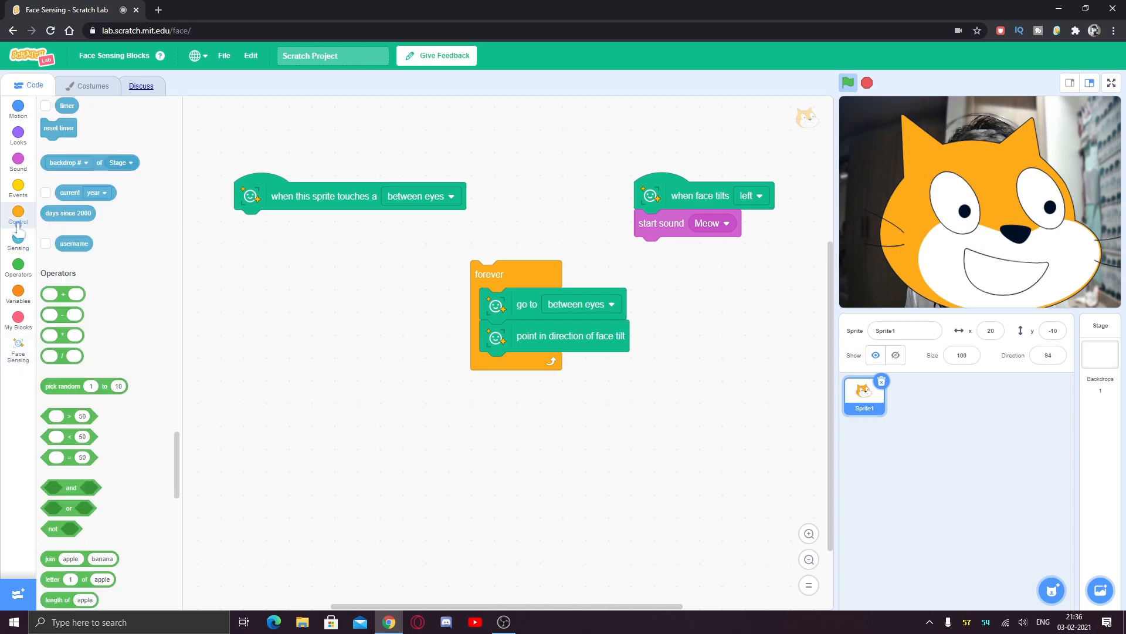
left_click(18, 189)
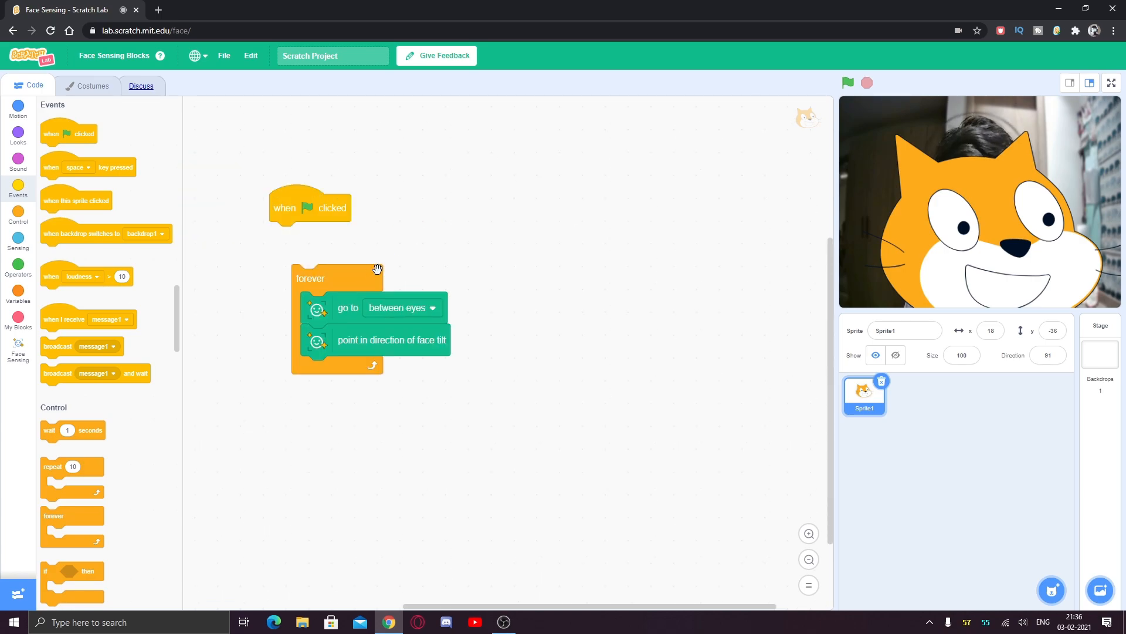
left_click(17, 351)
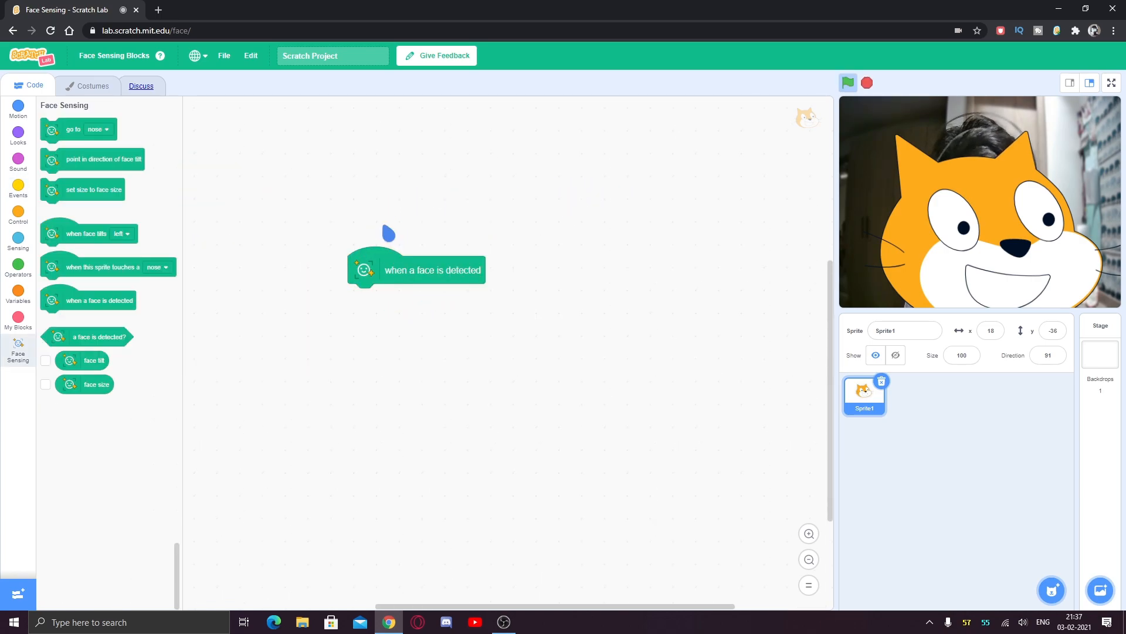
mouse_move(604, 16)
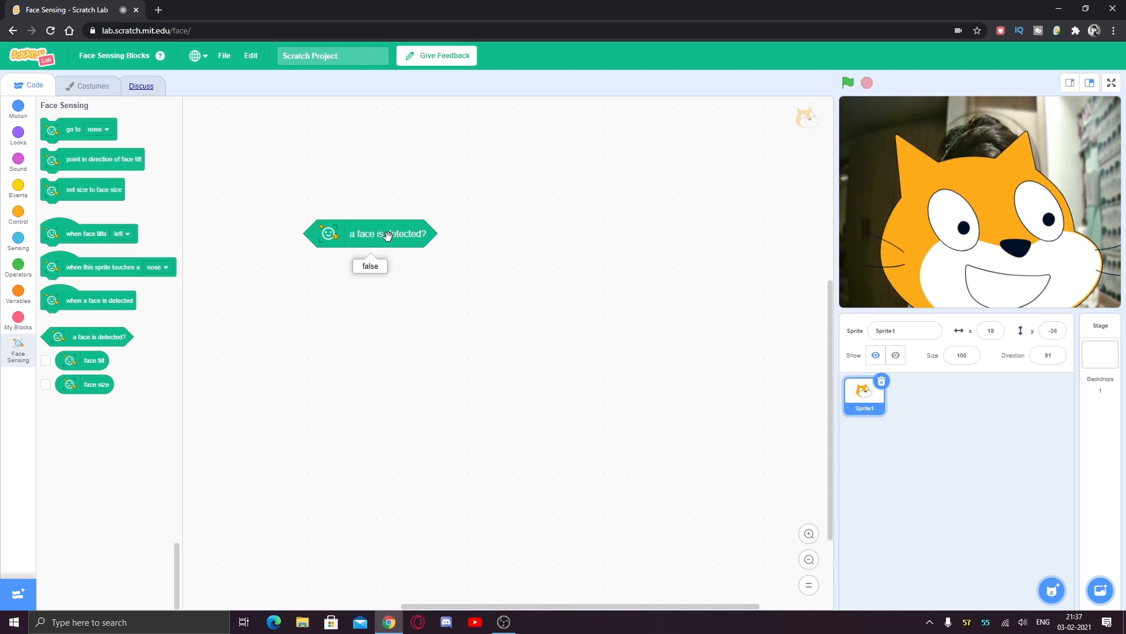
Drag the a face is detected? block back to the palette.
left_click_drag(370, 234, 194, 247)
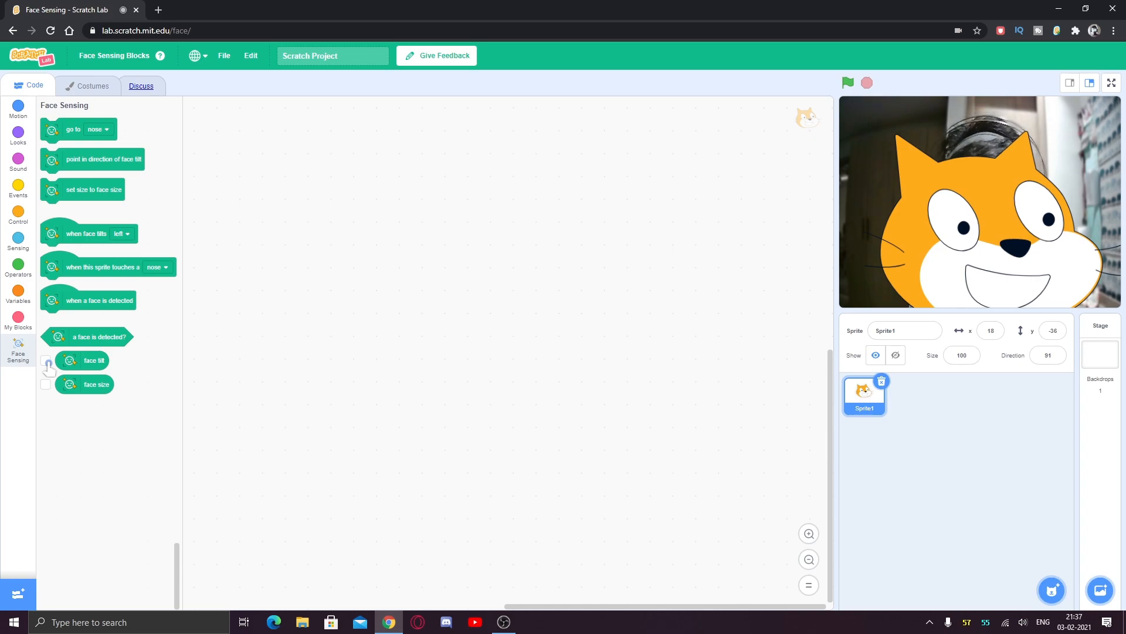
left_click(46, 361)
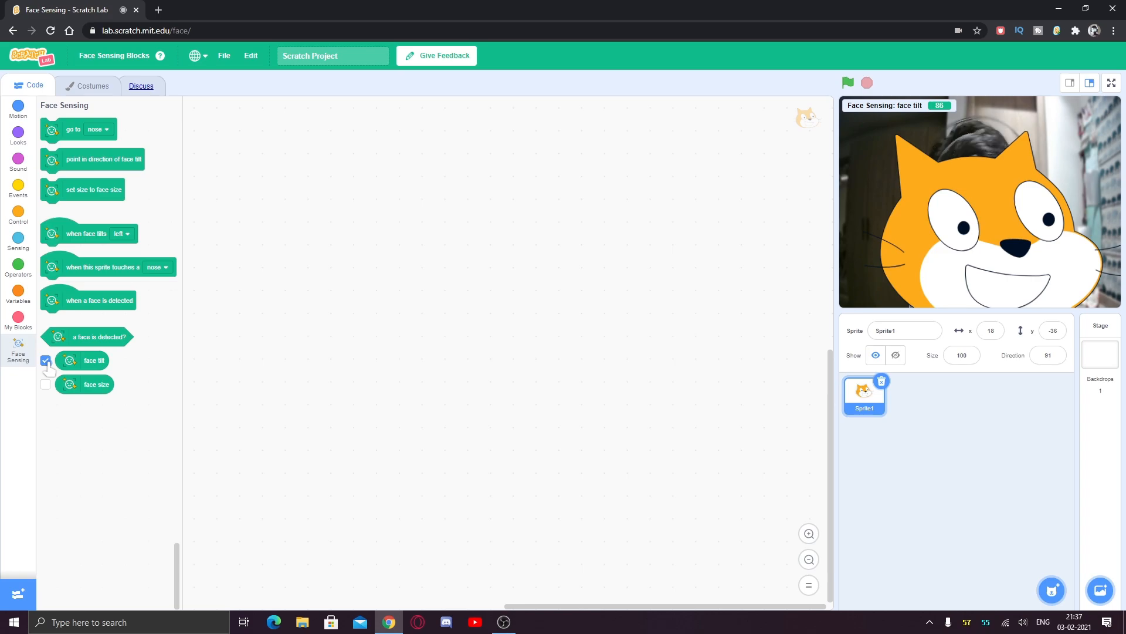
left_click(46, 361)
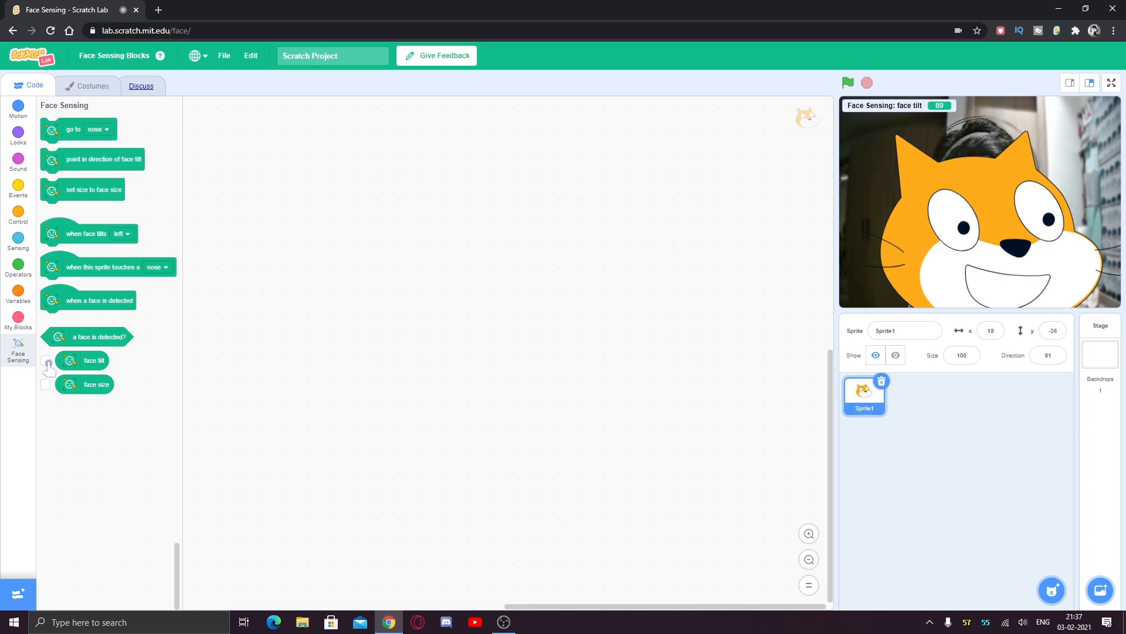
left_click(45, 384)
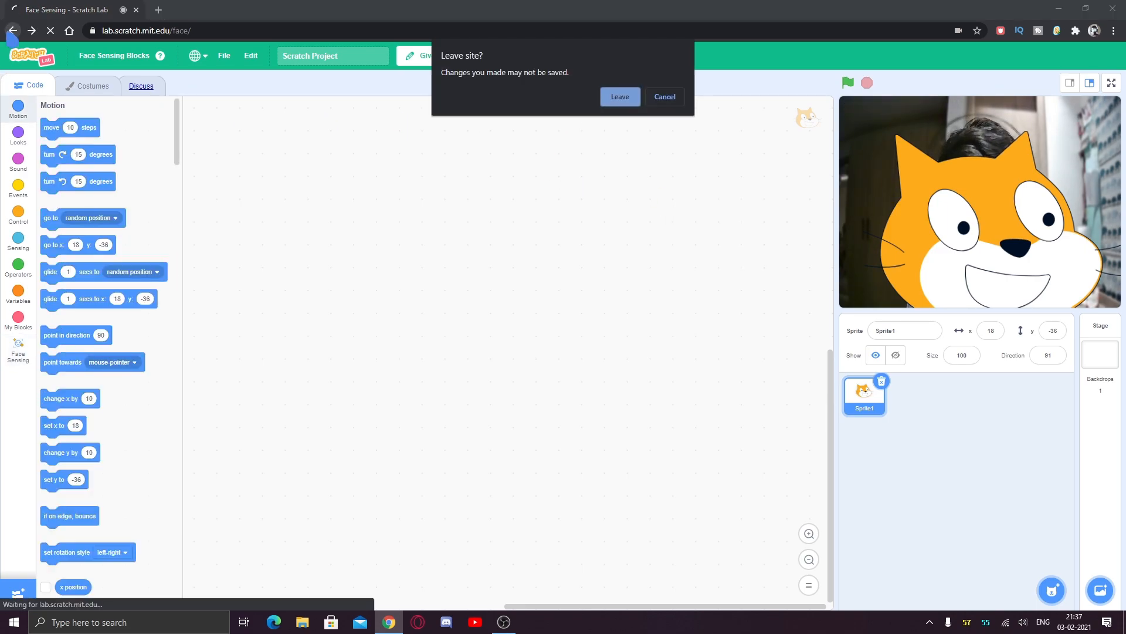
left_click(662, 96)
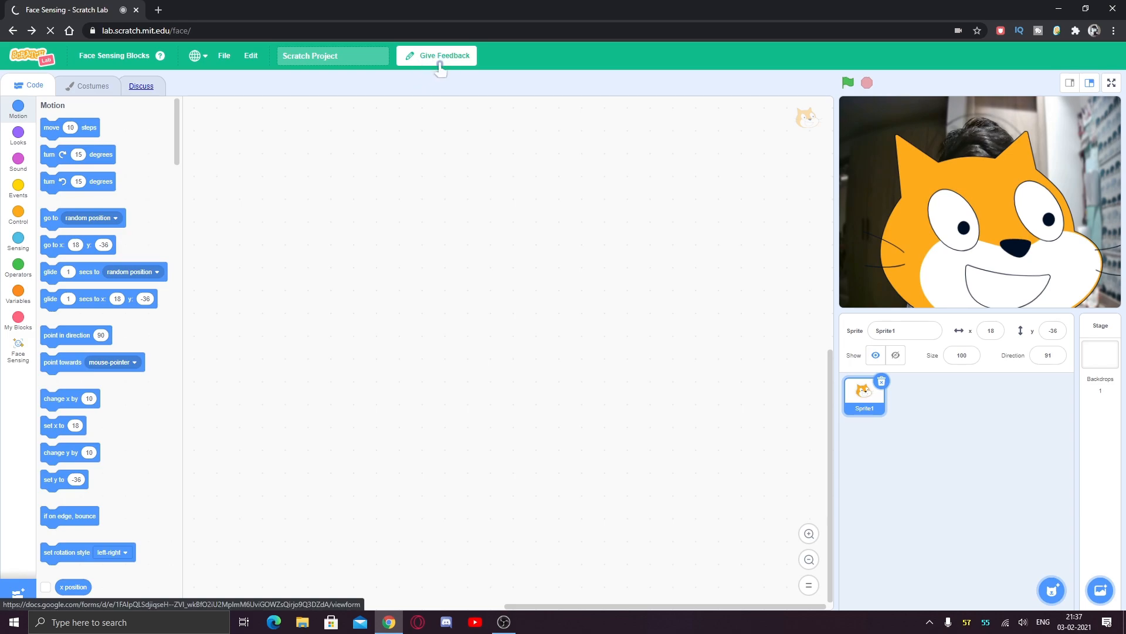